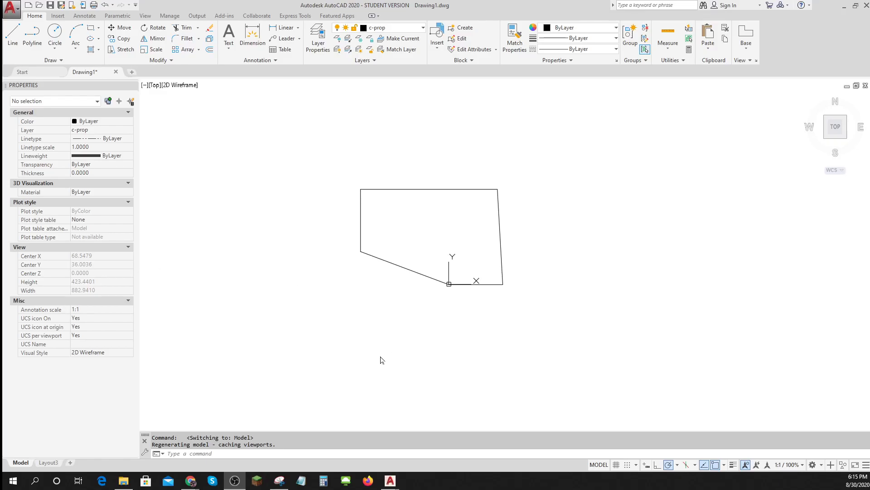
{"action": "mouse_move", "coordinate": [359, 358]}
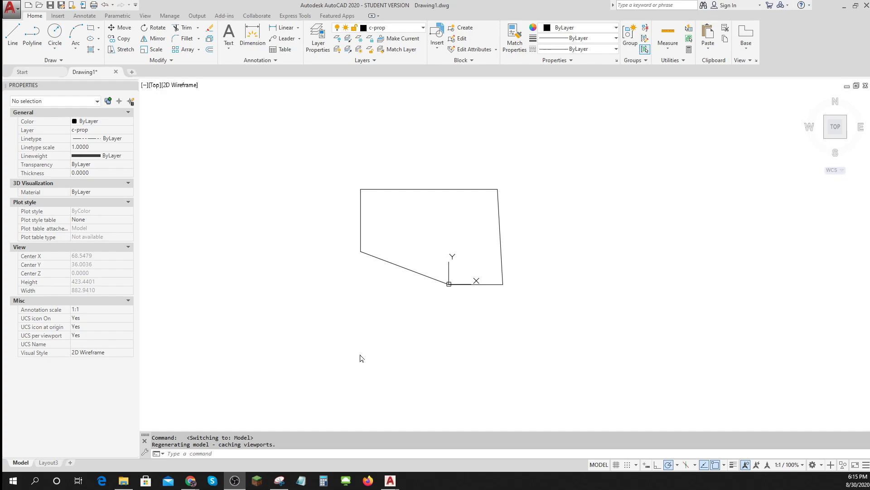
{"action": "mouse_move", "coordinate": [454, 380]}
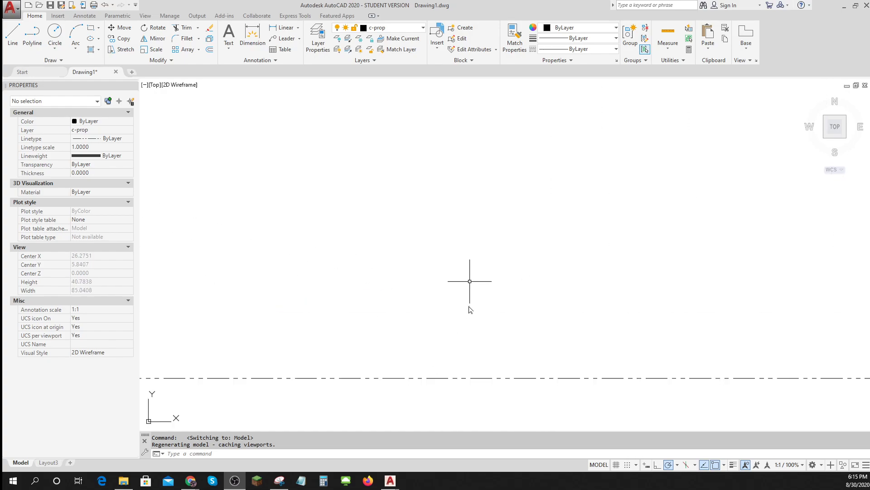
Browse the layer list and read the TILEMODE and PSLTSCALE help pages
{"action": "scroll", "scroll_direction": "up", "scroll_amount": 3}
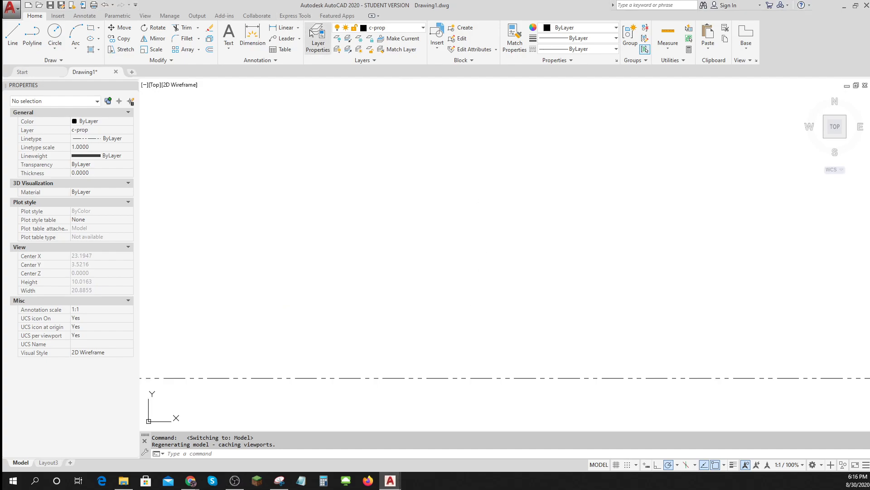
{"action": "mouse_move", "coordinate": [158, 204]}
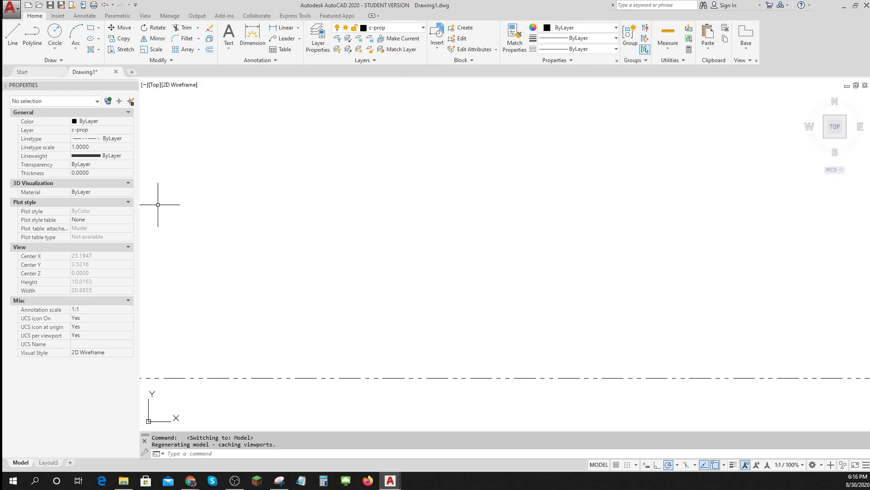
{"action": "left_click", "coordinate": [318, 38]}
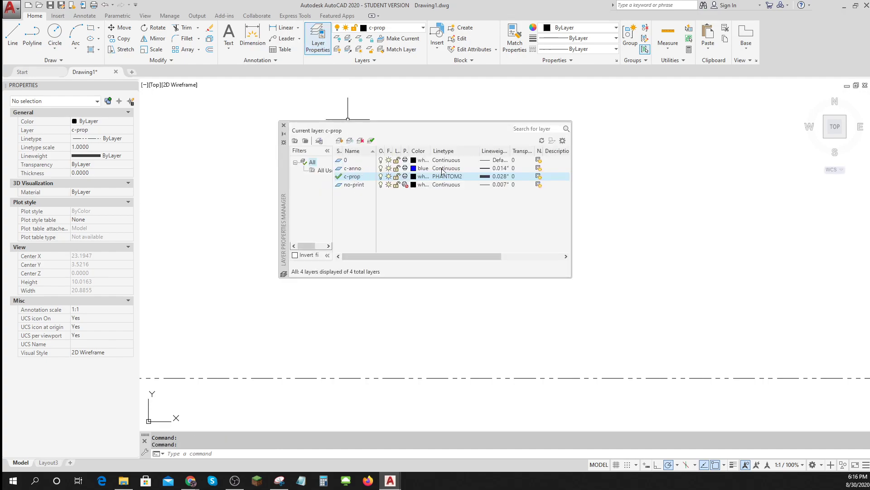
{"action": "mouse_move", "coordinate": [423, 183]}
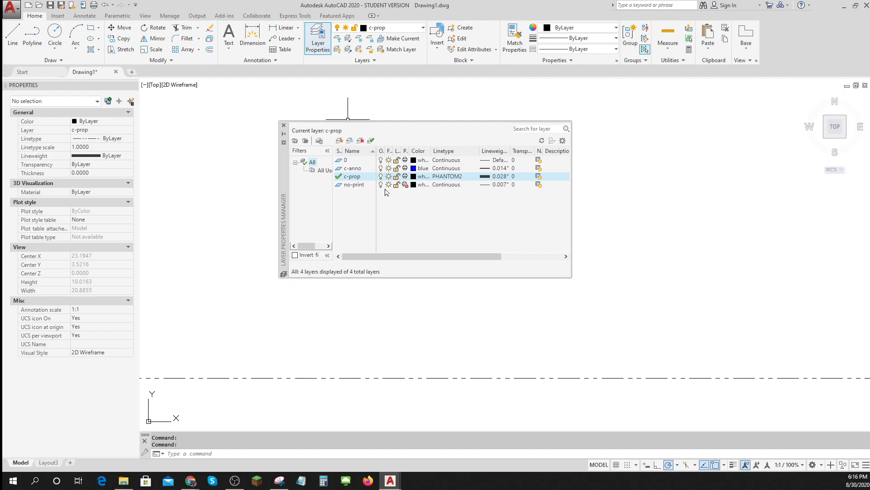
{"action": "mouse_move", "coordinate": [284, 127]}
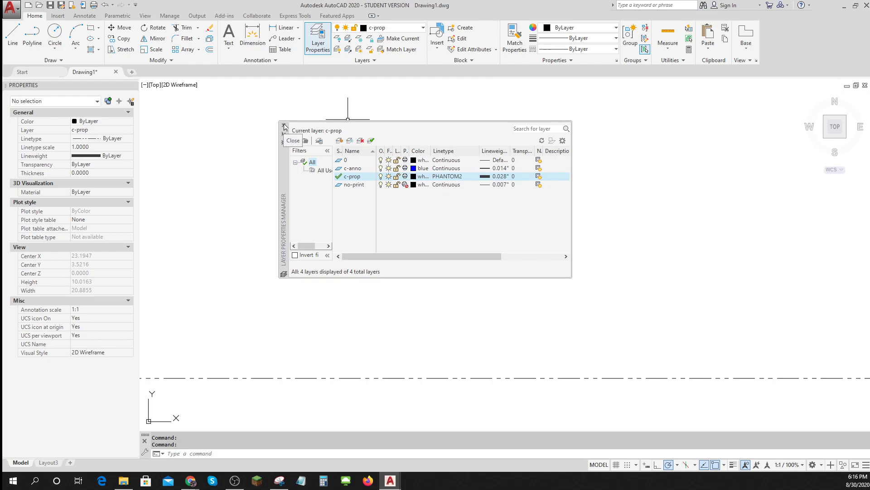
{"action": "left_click", "coordinate": [292, 140]}
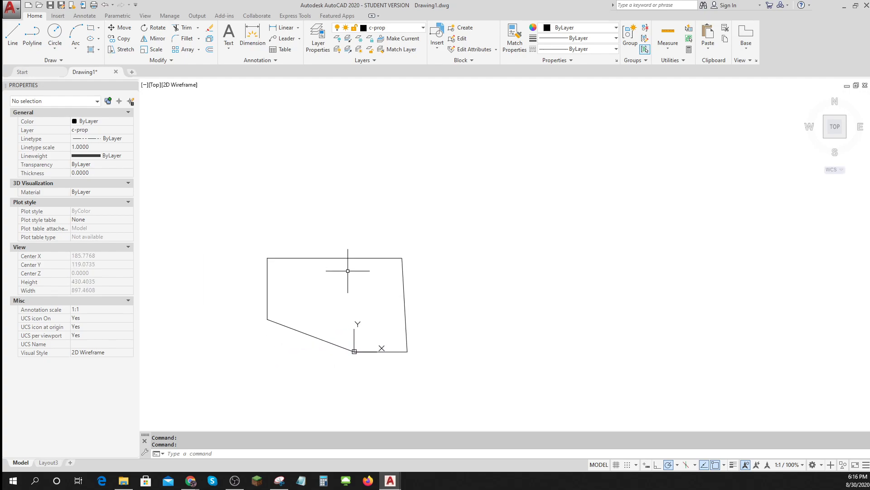
{"action": "mouse_move", "coordinate": [147, 361]}
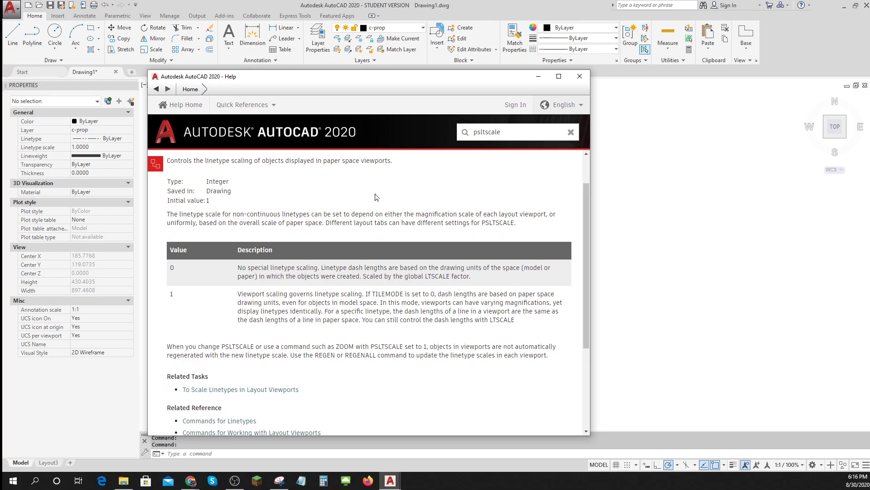
{"action": "mouse_move", "coordinate": [408, 289]}
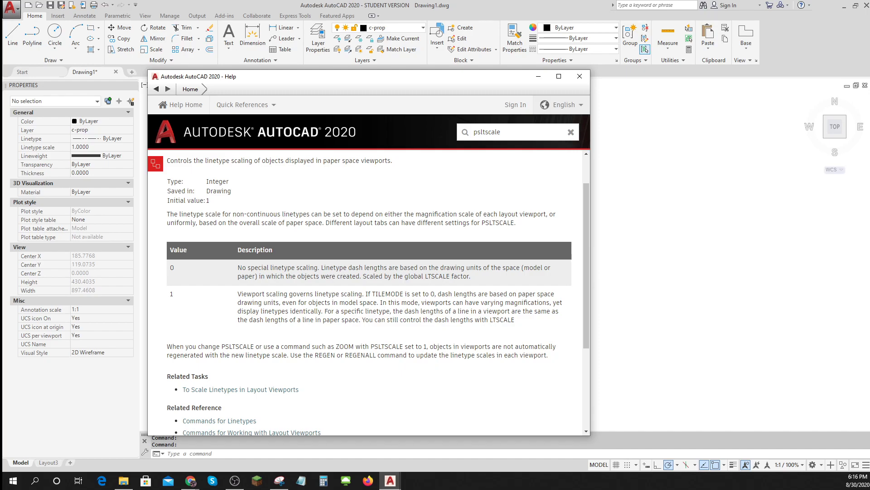
{"action": "double_click", "coordinate": [388, 294]}
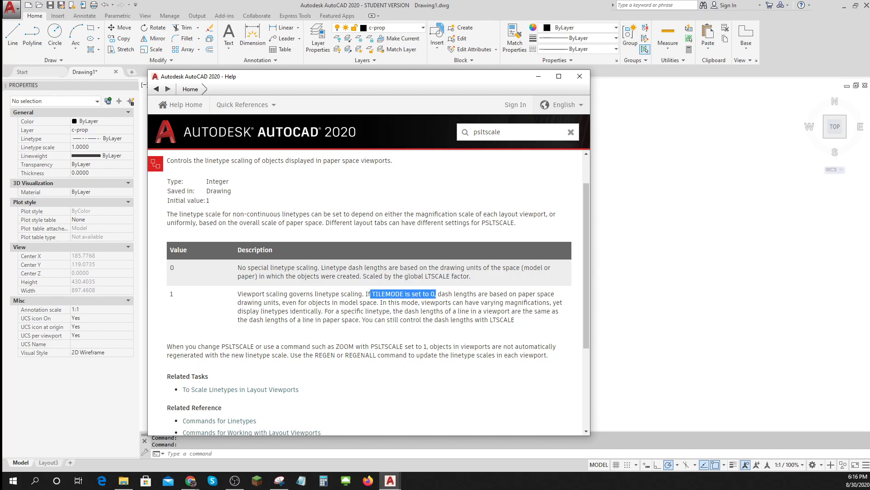
{"action": "mouse_move", "coordinate": [412, 333]}
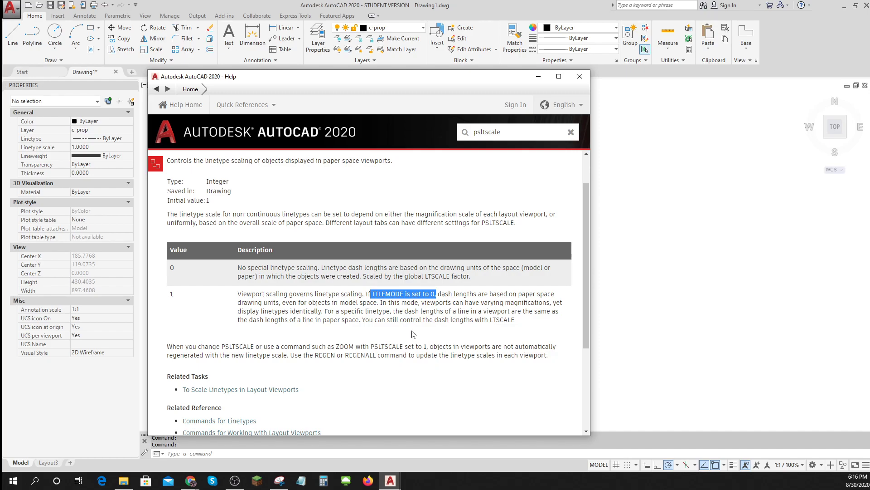
{"action": "mouse_move", "coordinate": [314, 373]}
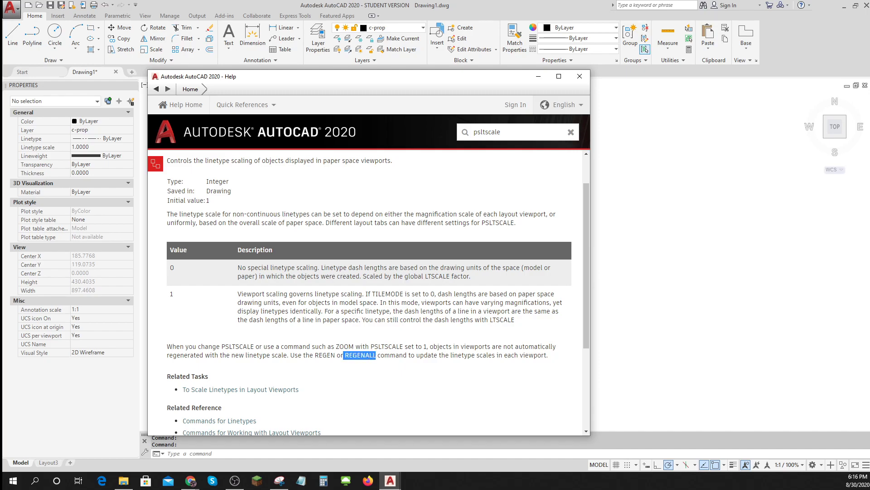
{"action": "left_click", "coordinate": [579, 76]}
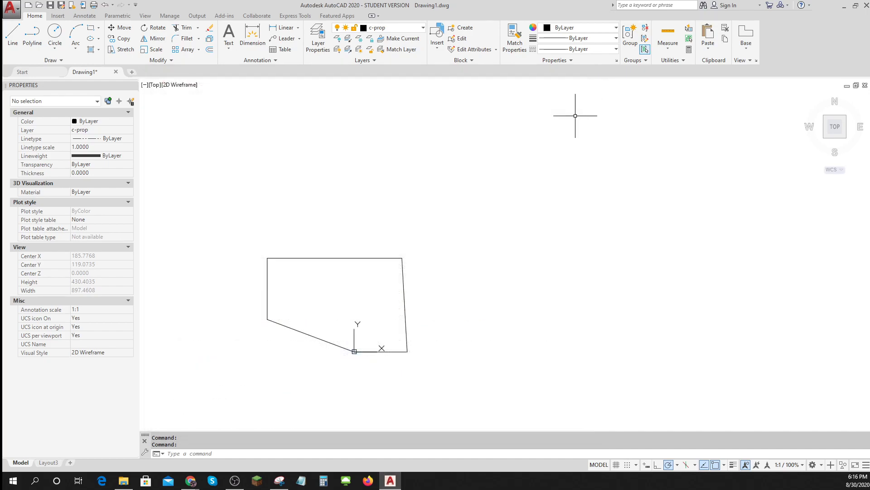
Switch to the Layout3 sheet and make no-print the current layer
{"action": "left_click", "coordinate": [48, 462]}
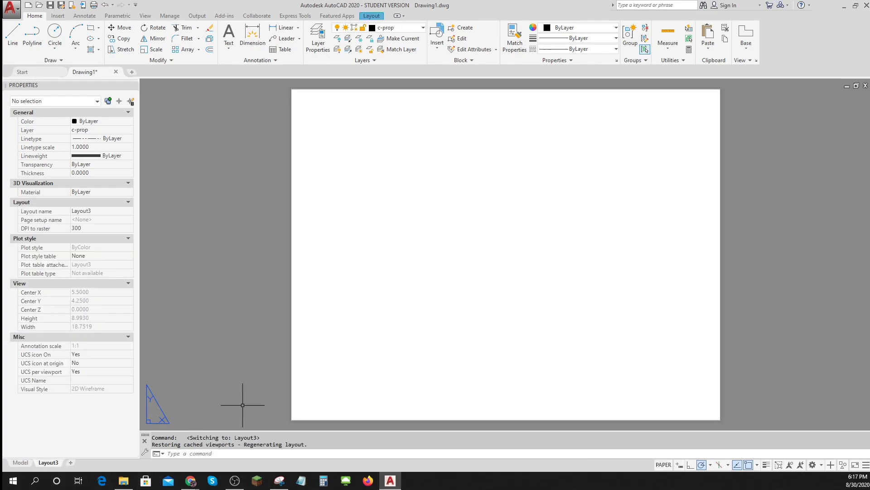
{"action": "mouse_move", "coordinate": [421, 80]}
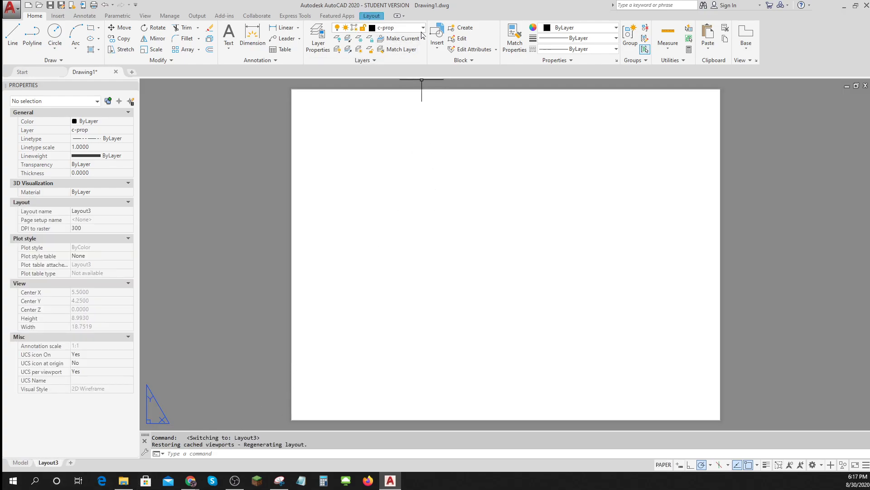
{"action": "left_click", "coordinate": [422, 27]}
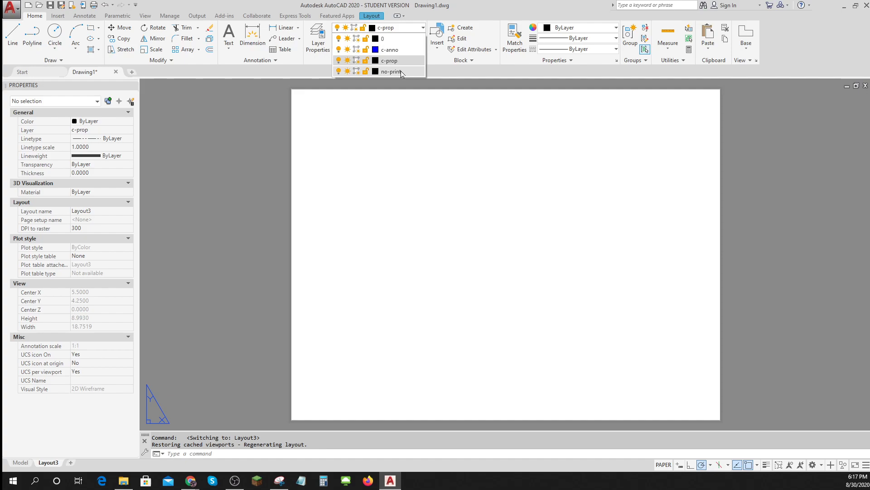
{"action": "left_click", "coordinate": [391, 71]}
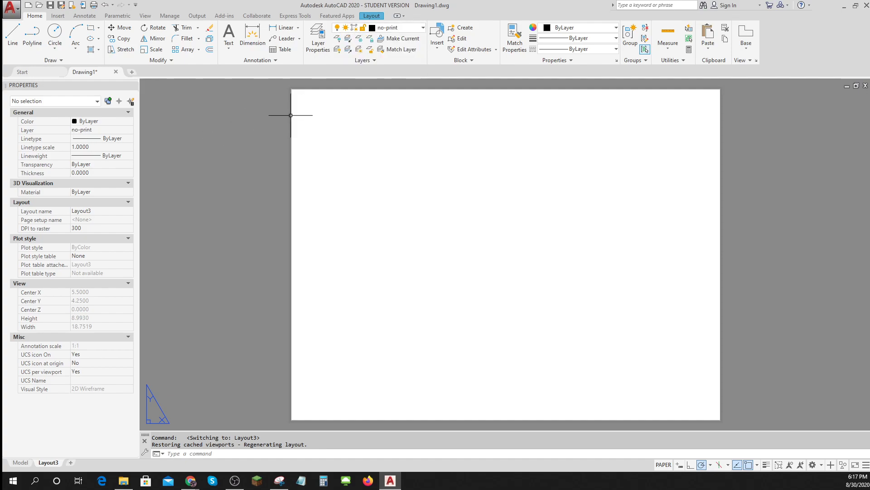
{"action": "left_click", "coordinate": [371, 15]}
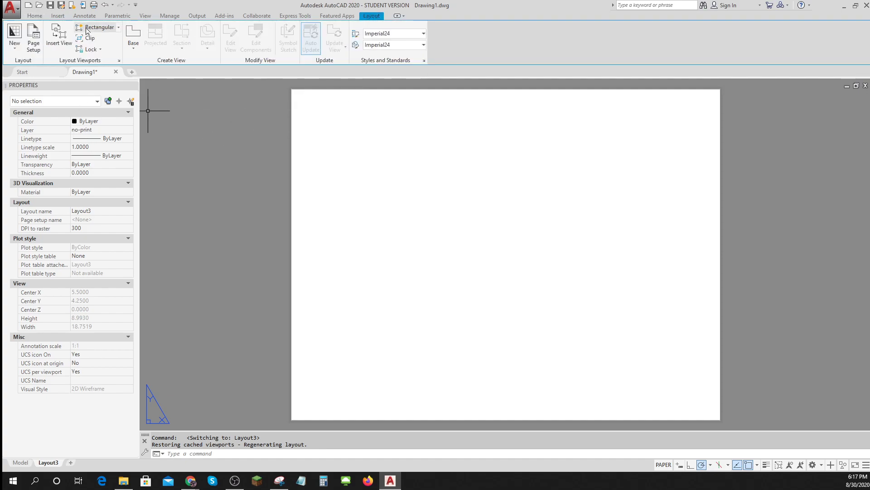
{"action": "mouse_move", "coordinate": [99, 27]}
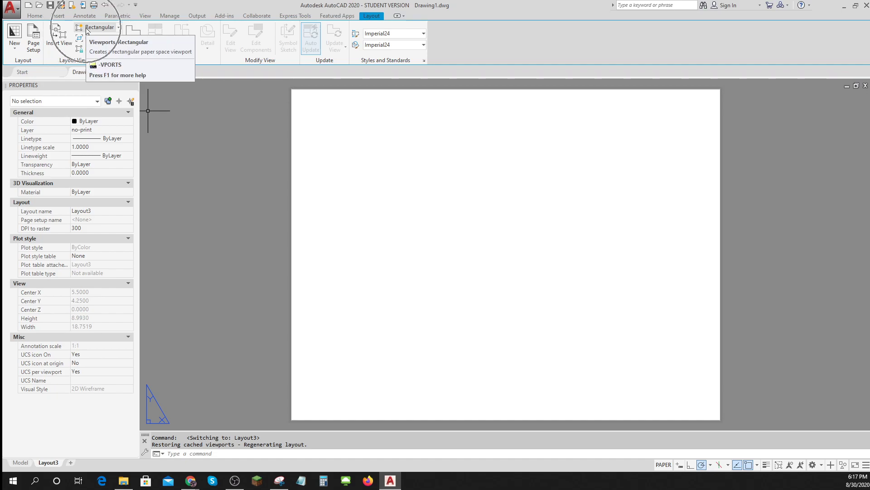
Place a rectangular viewport on Layout3 at 3/8" = 1'-0" scale, then REGENALL
{"action": "left_click", "coordinate": [100, 28]}
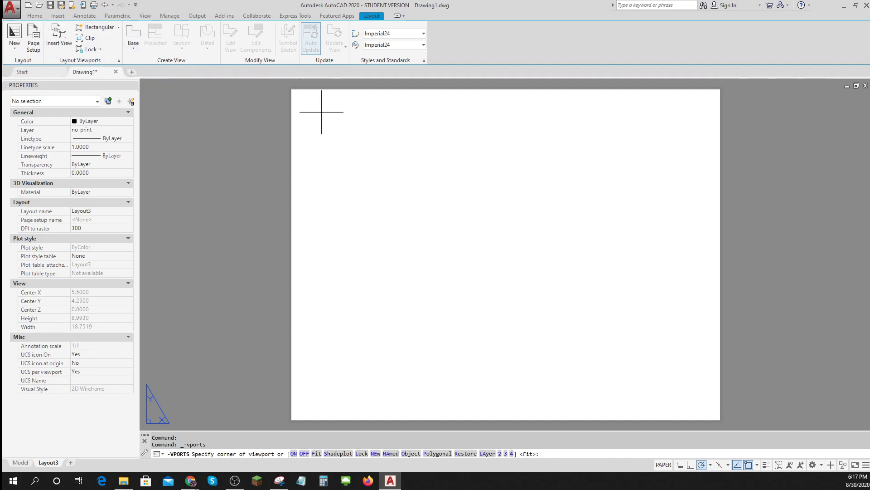
{"action": "left_click", "coordinate": [668, 404]}
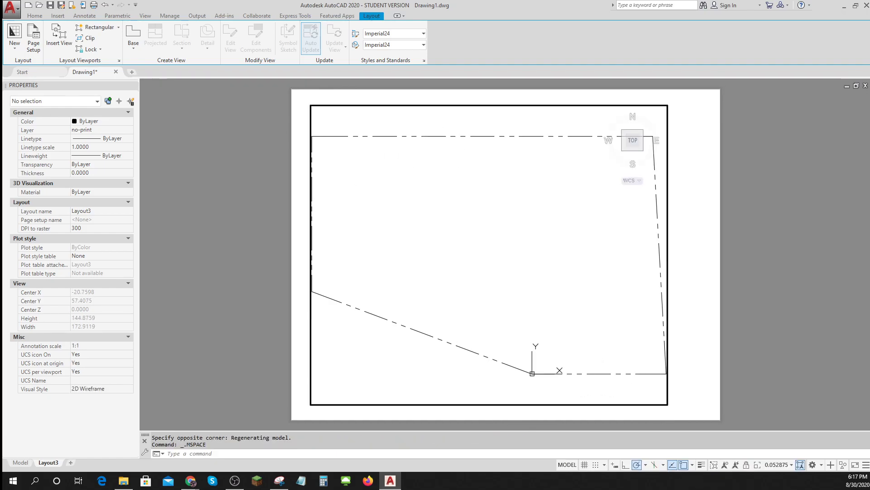
{"action": "left_click", "coordinate": [770, 464]}
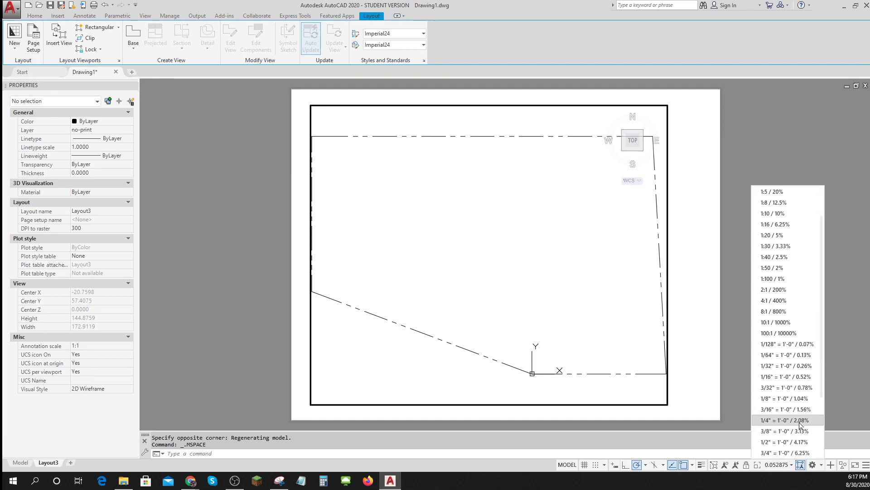
{"action": "left_click", "coordinate": [784, 420]}
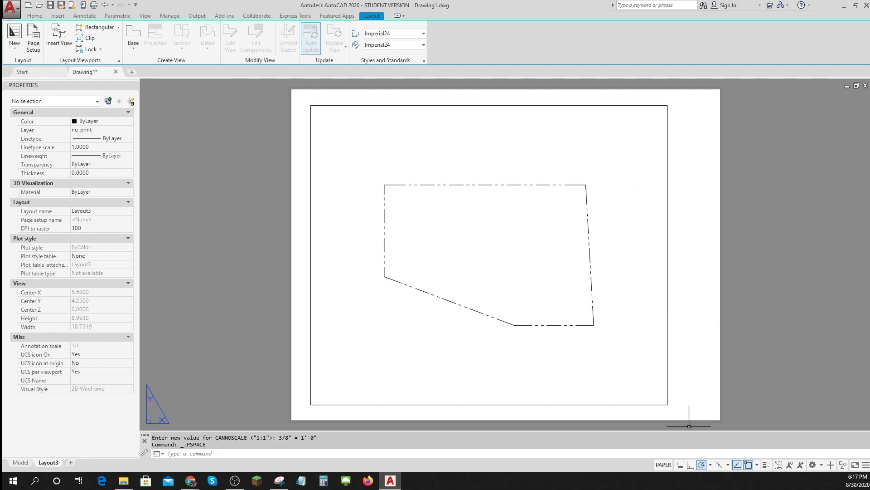
{"action": "type", "text": "r"}
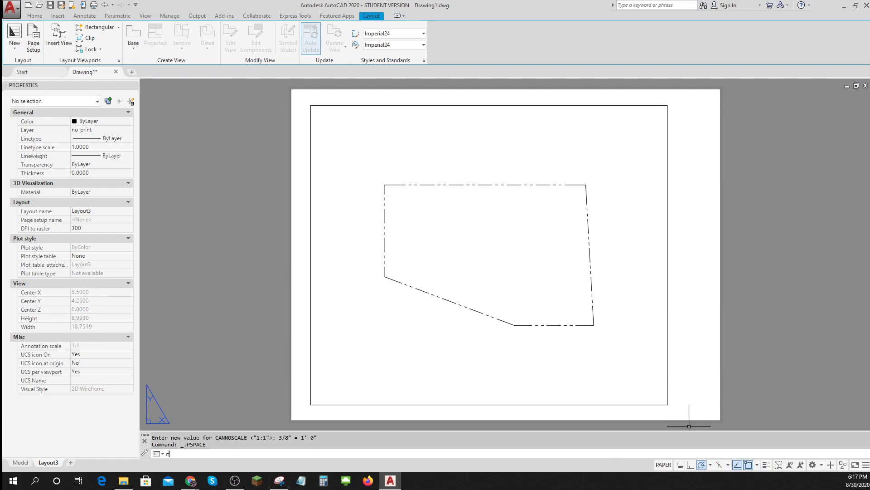
{"action": "type", "text": "REGENALL"}
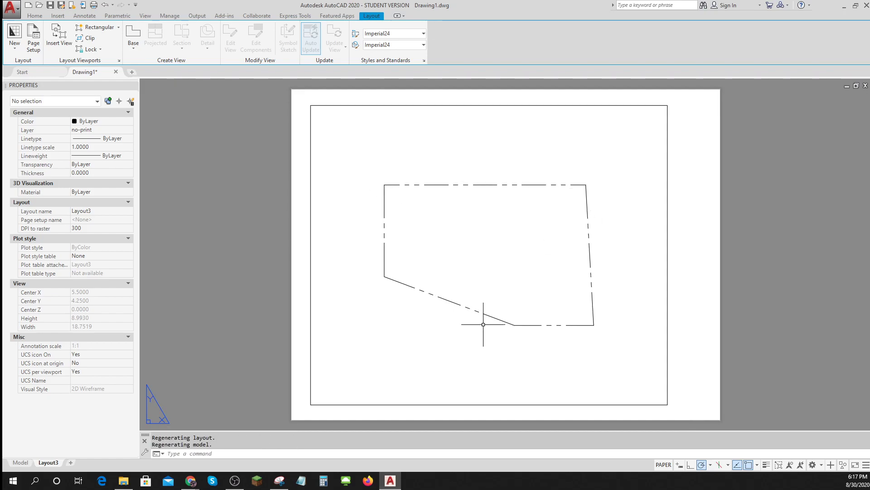
{"action": "mouse_move", "coordinate": [575, 328]}
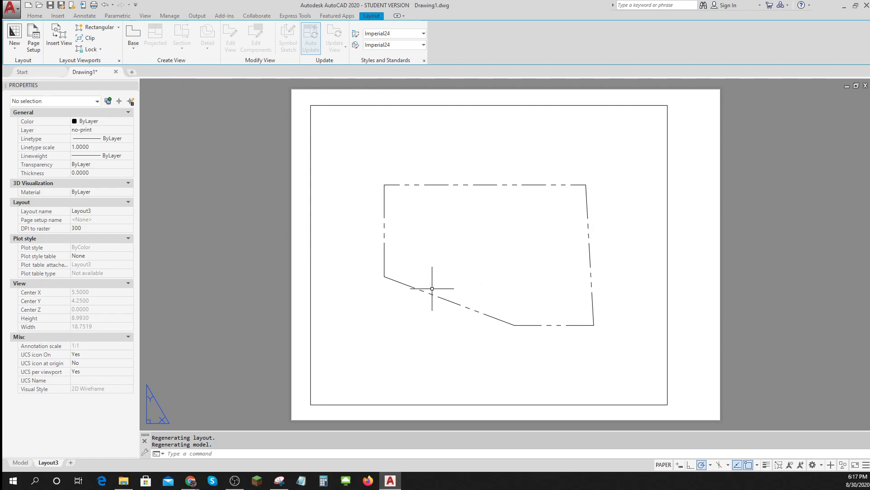
{"action": "mouse_move", "coordinate": [467, 318]}
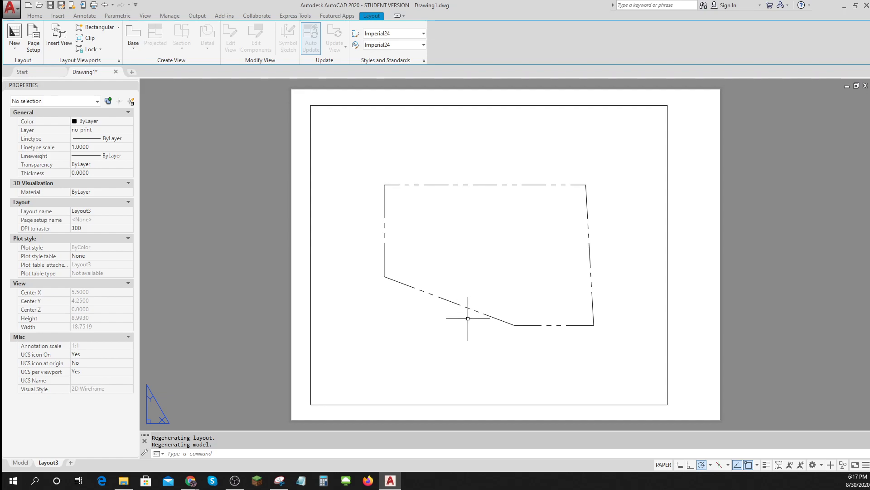
Glance at model space, return to Layout3, and make c-anno the current layer
{"action": "left_click", "coordinate": [21, 462]}
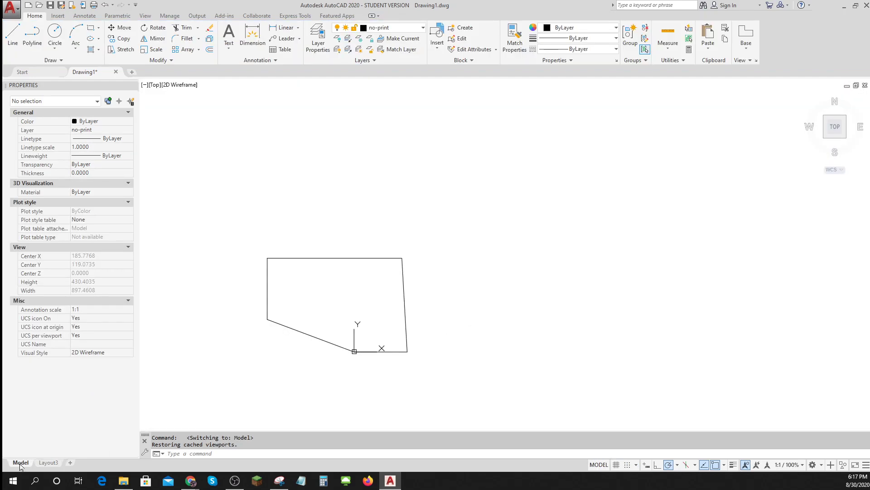
{"action": "left_click", "coordinate": [47, 462]}
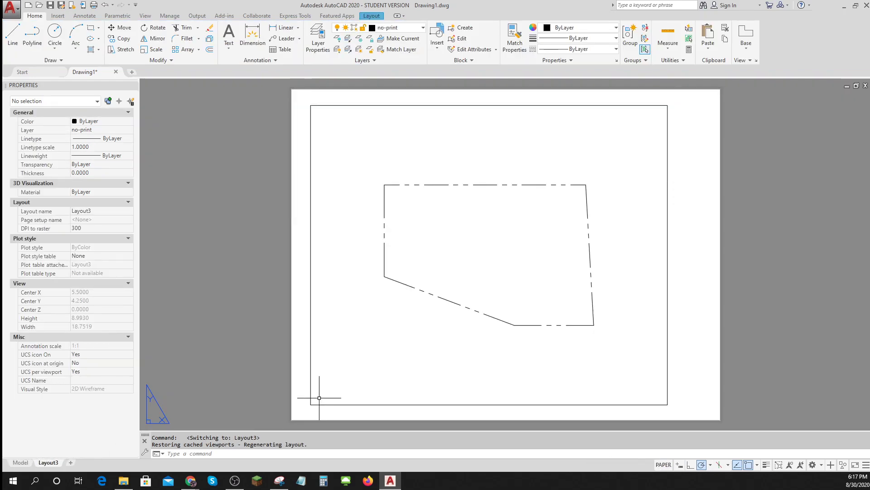
{"action": "mouse_move", "coordinate": [598, 305]}
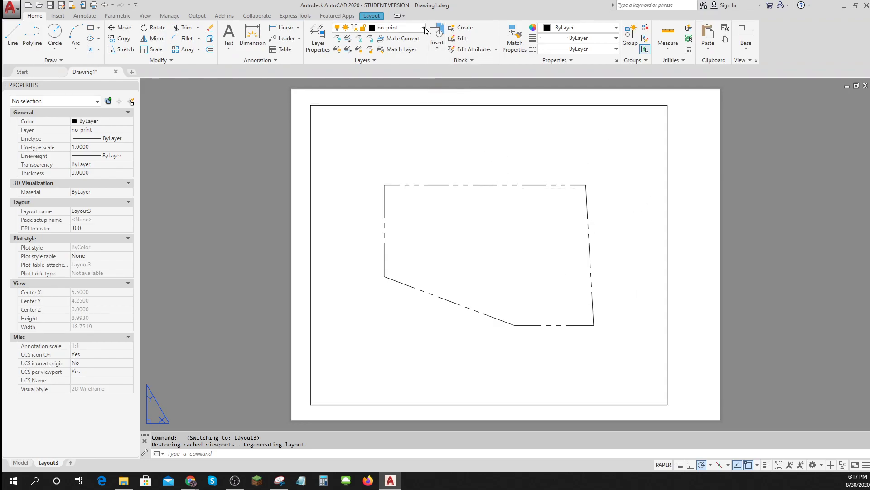
{"action": "left_click", "coordinate": [383, 28]}
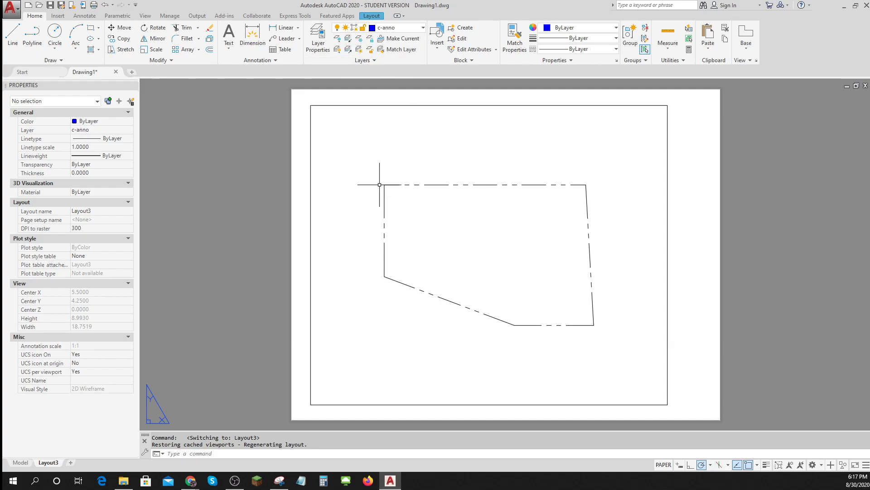
{"action": "mouse_move", "coordinate": [663, 465]}
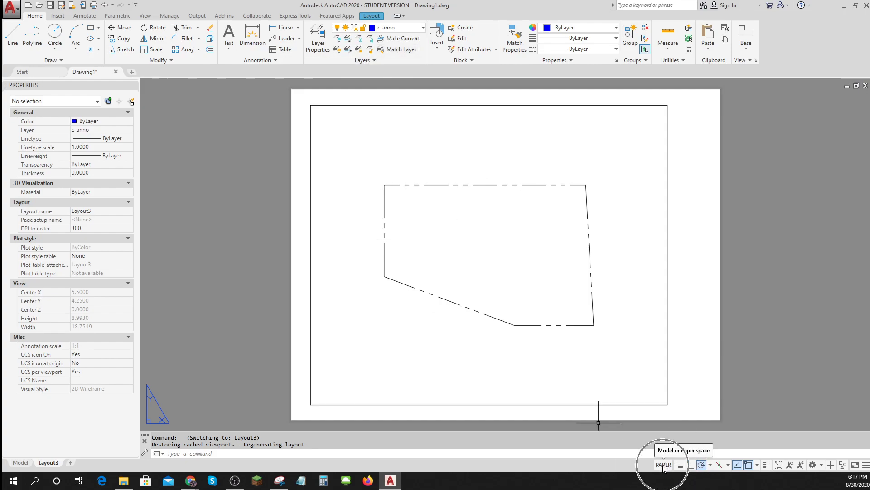
{"action": "type", "text": "unit"}
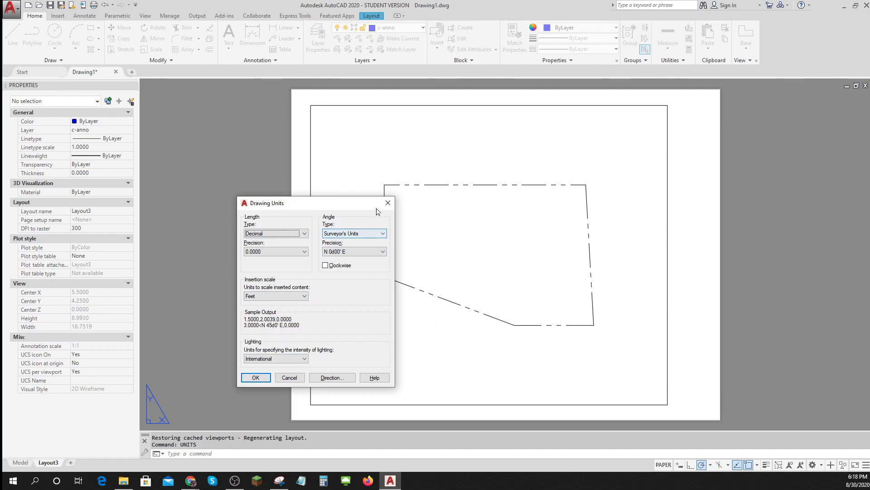
{"action": "left_click", "coordinate": [256, 378]}
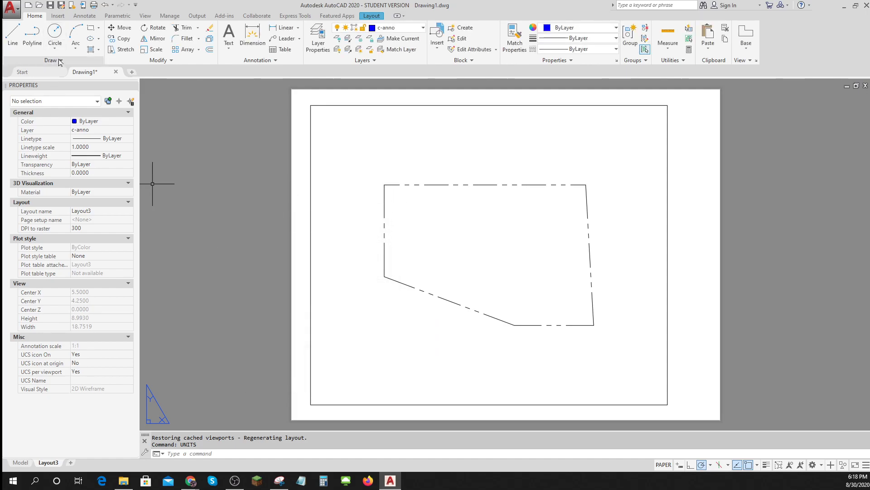
Draw donuts with .03 inside and .25 outside diameter at the boundary corners
{"action": "left_click", "coordinate": [49, 60]}
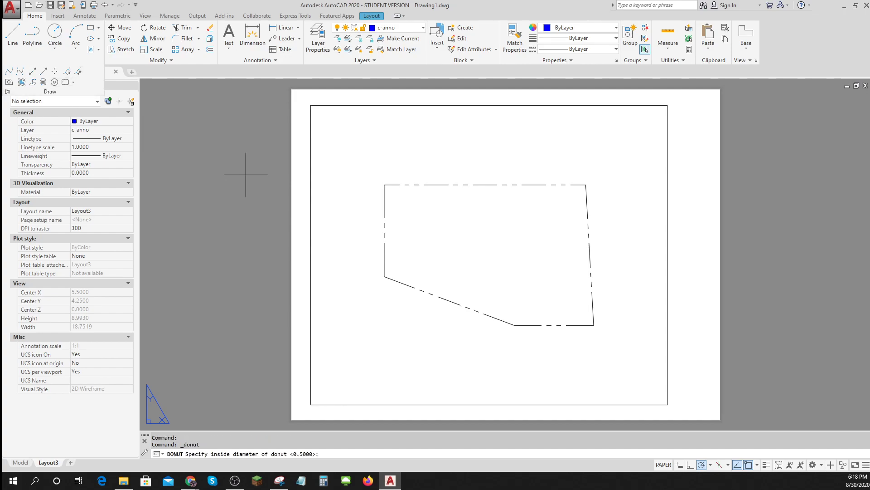
{"action": "mouse_move", "coordinate": [384, 185]}
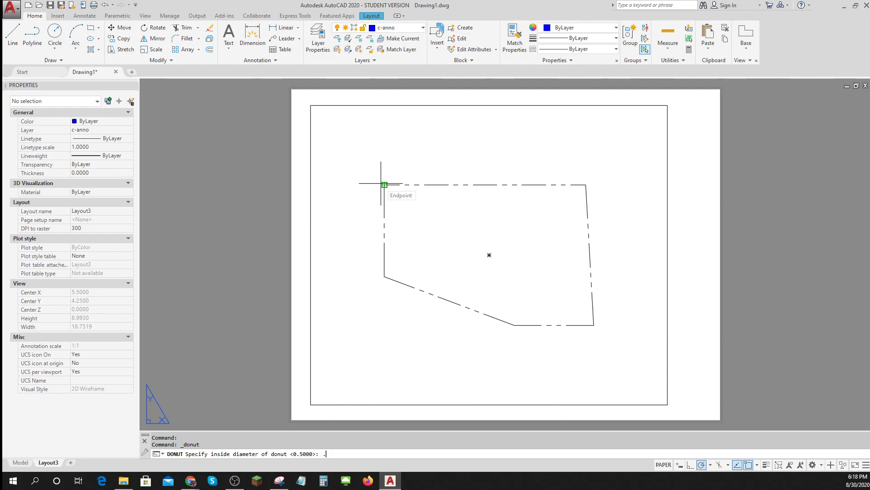
{"action": "type", "text": ".03"}
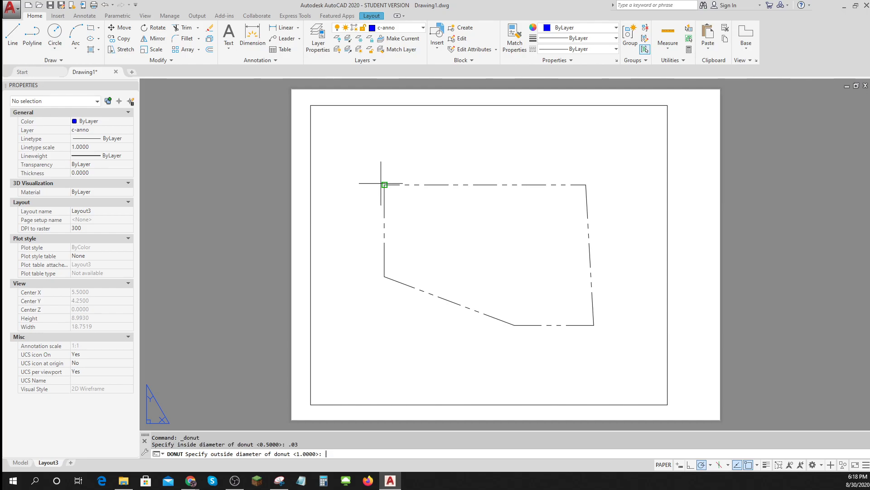
{"action": "type", "text": ".25"}
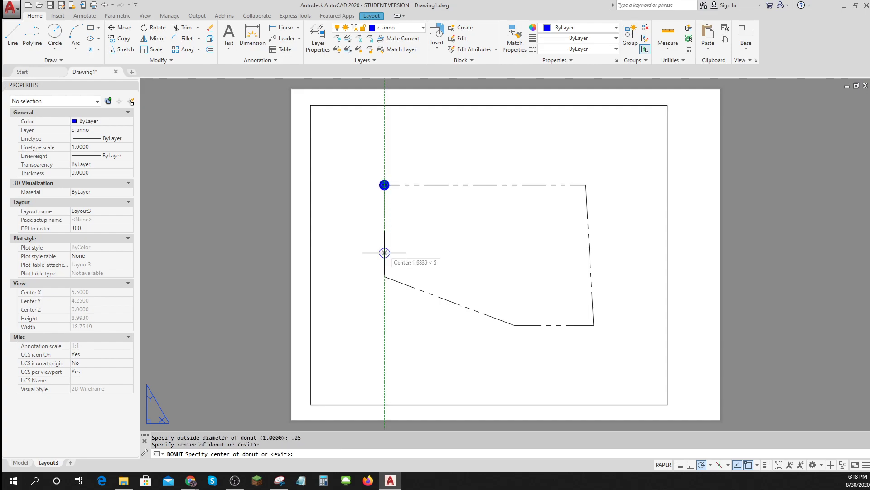
{"action": "left_click", "coordinate": [384, 252]}
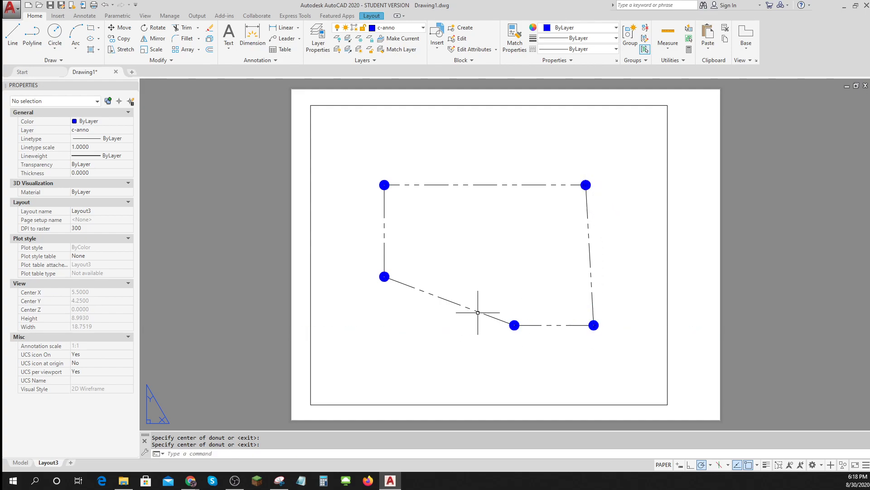
{"action": "mouse_move", "coordinate": [391, 375]}
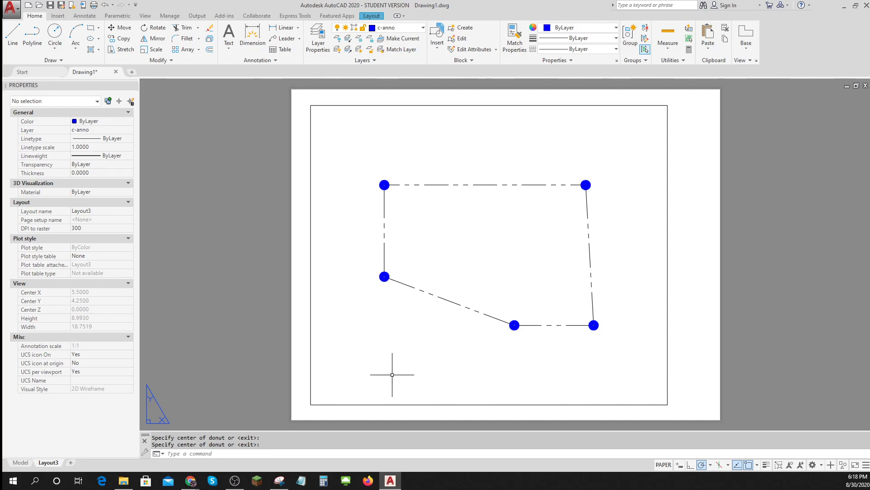
{"action": "left_click", "coordinate": [21, 462]}
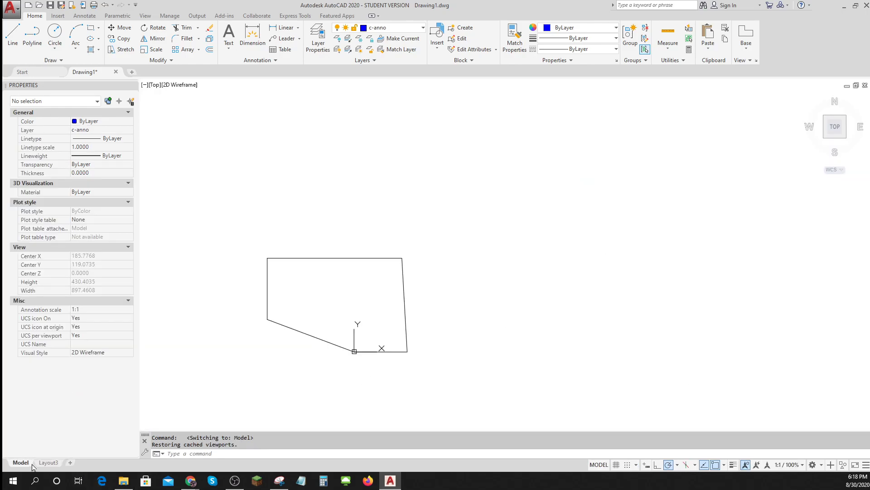
{"action": "left_click", "coordinate": [49, 462]}
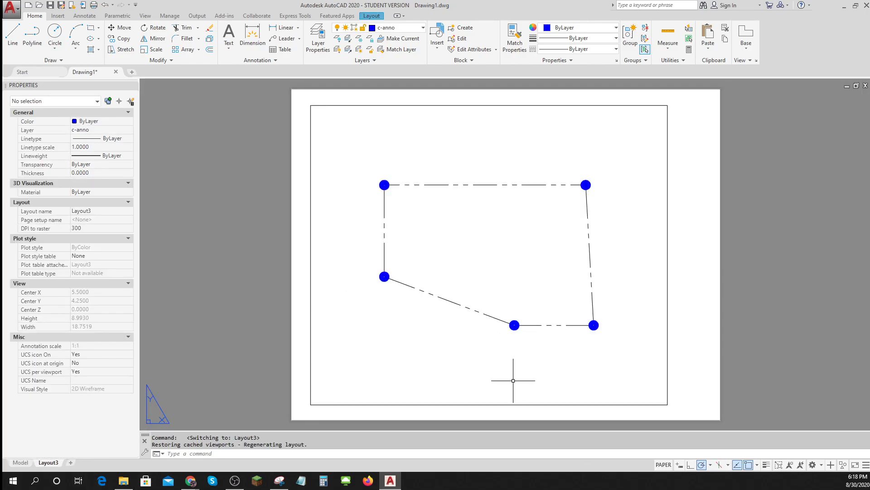
{"action": "mouse_move", "coordinate": [543, 426]}
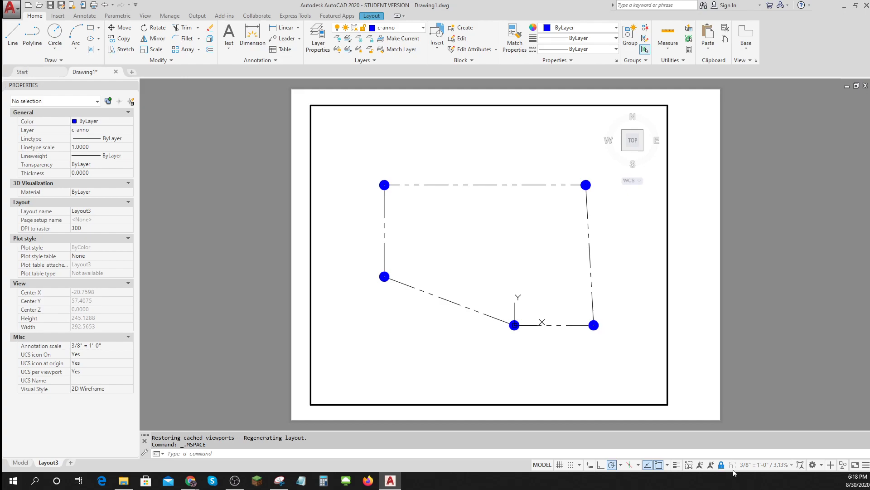
{"action": "mouse_move", "coordinate": [619, 337]}
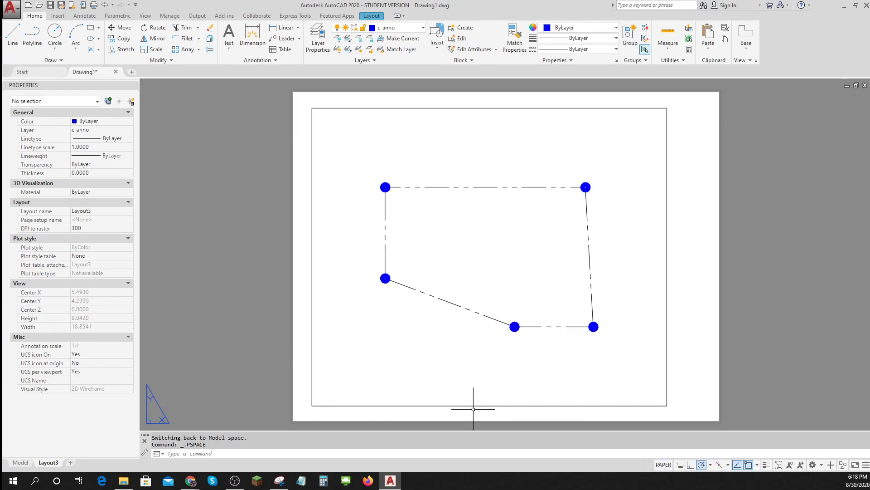
{"action": "mouse_move", "coordinate": [434, 176]}
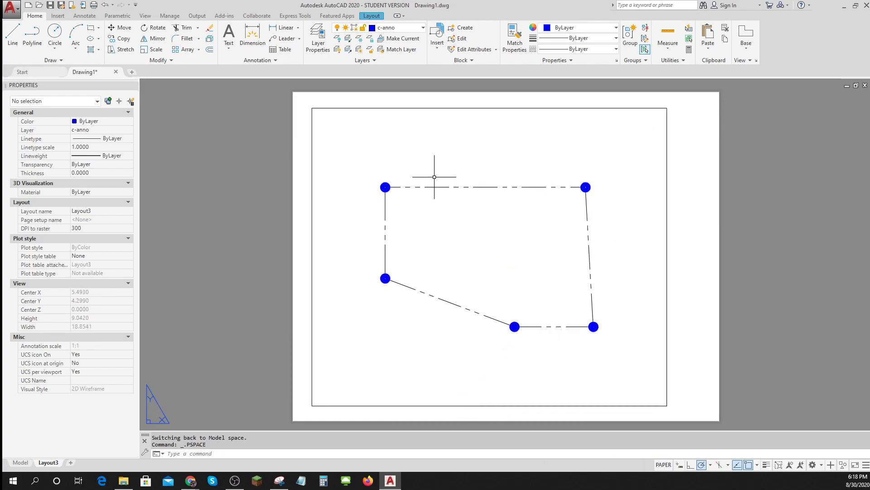
{"action": "mouse_move", "coordinate": [432, 220]}
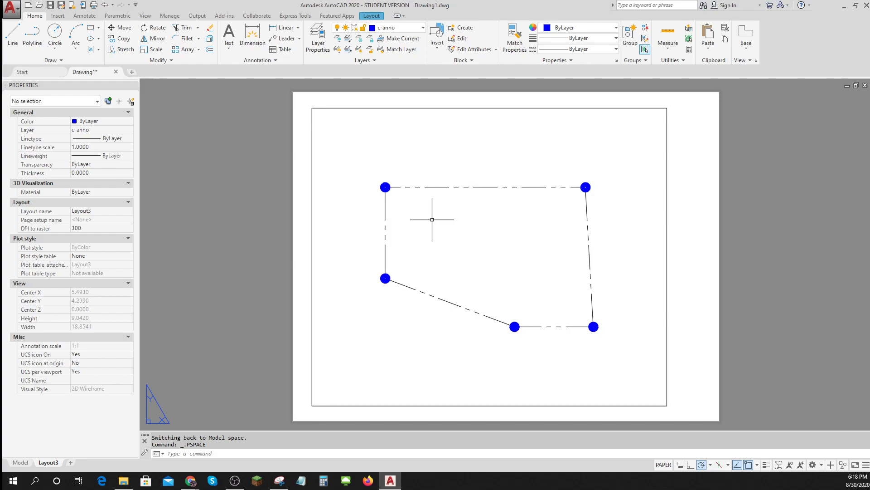
Add centered 3/32-high text 'DUE WEST' at the top boundary edge midpoint
{"action": "type", "text": "TEXT Specify start point of text or [Justify Style]: m"}
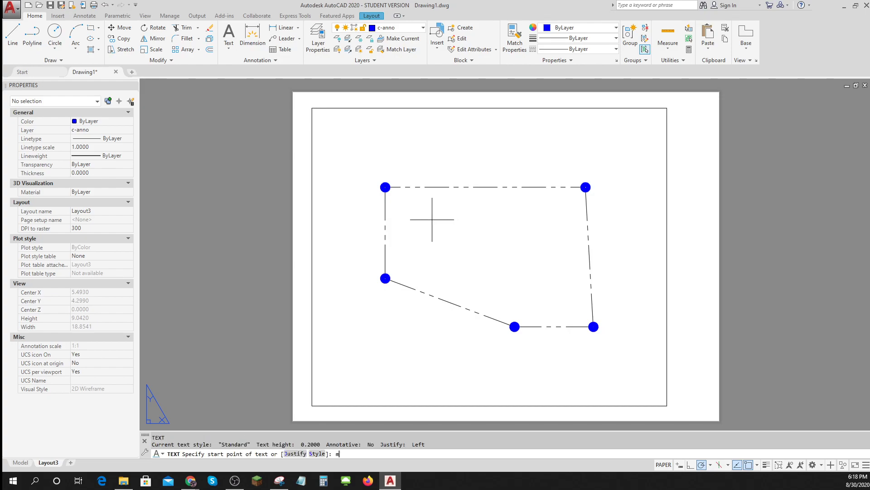
{"action": "type", "text": "c"}
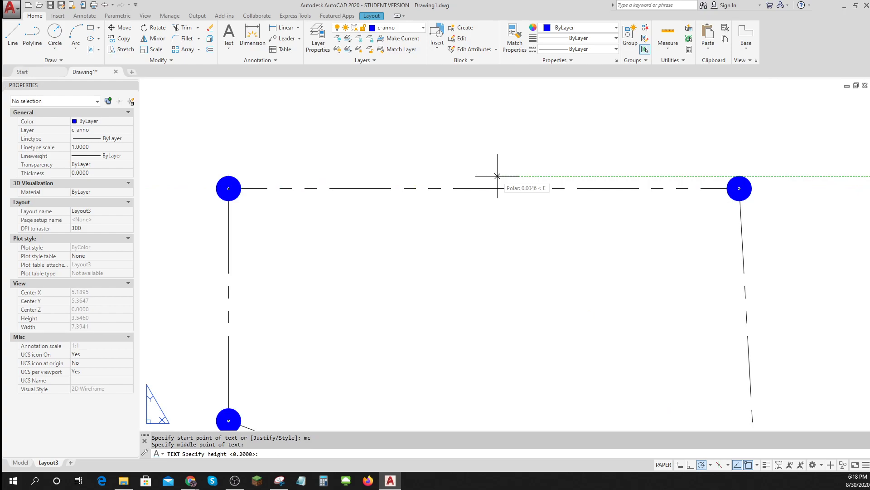
{"action": "type", "text": "3/32"}
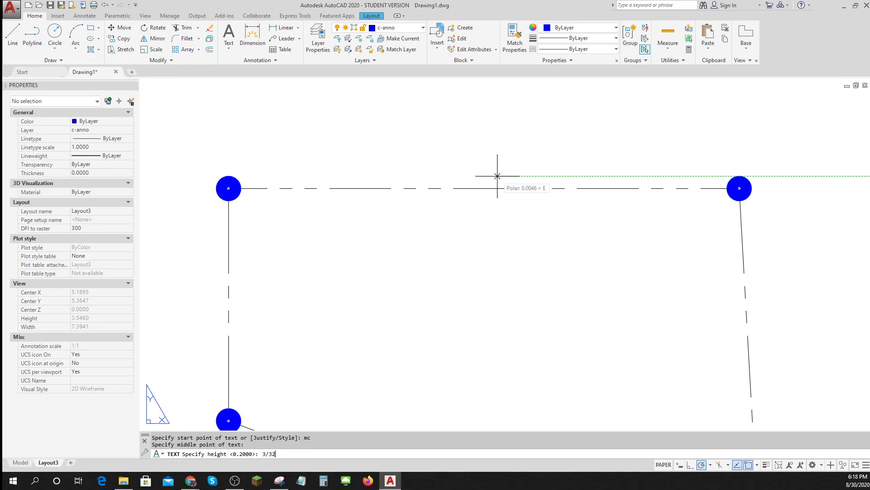
{"action": "key", "text": "Return"}
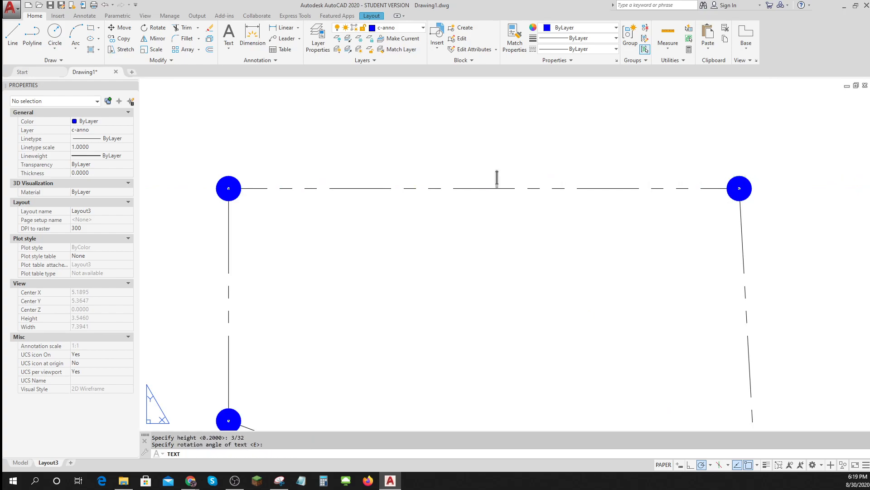
{"action": "type", "text": "due west"}
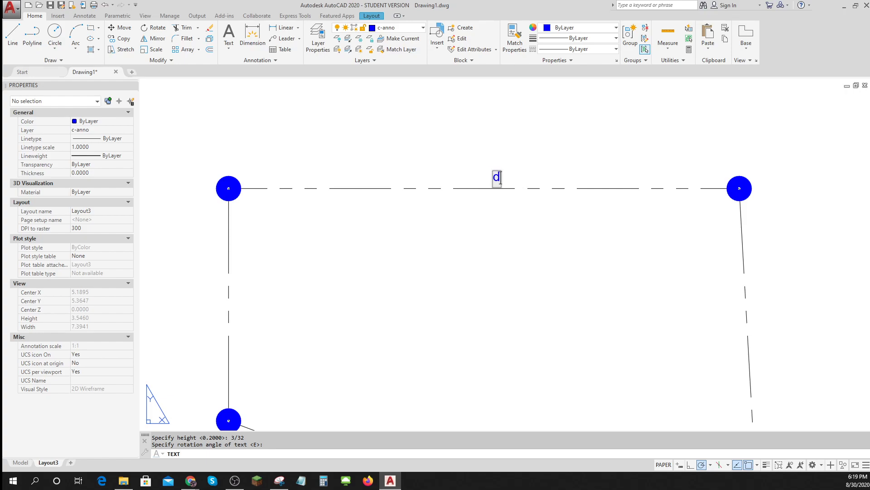
{"action": "type", "text": "DUE WEST"}
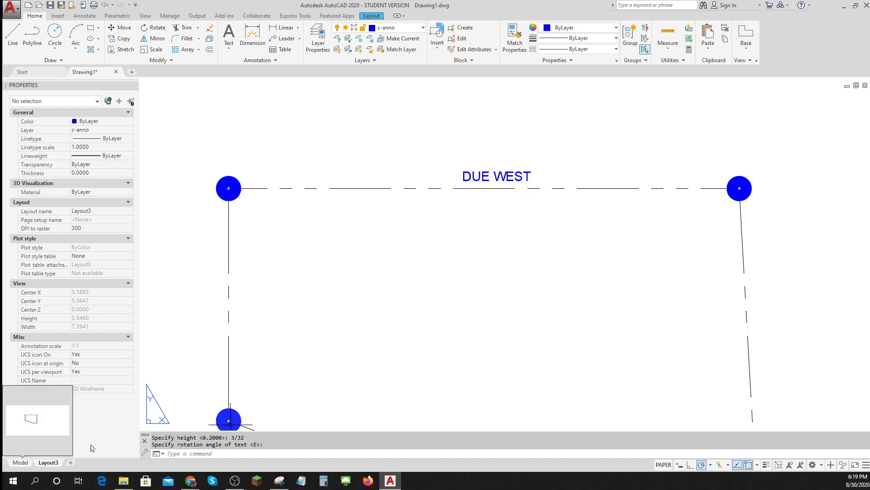
{"action": "left_click", "coordinate": [20, 462]}
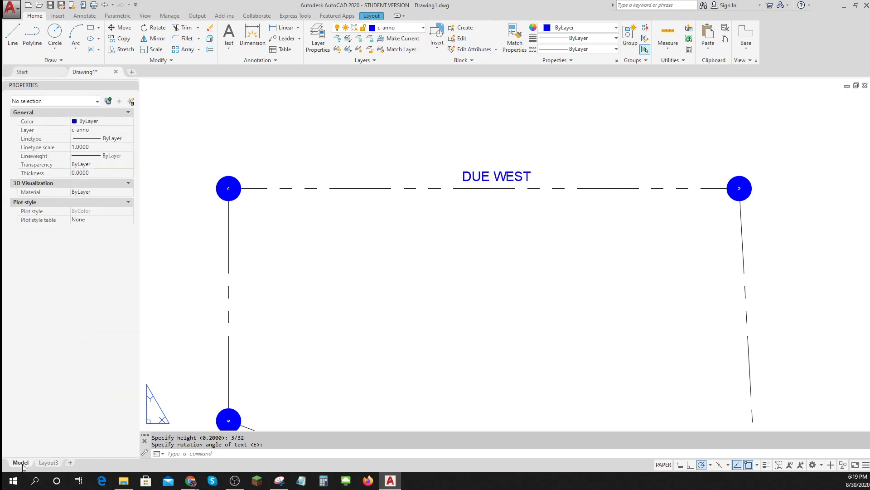
Type the label 115' N3D62' W beside the east boundary line
{"action": "left_click", "coordinate": [20, 462]}
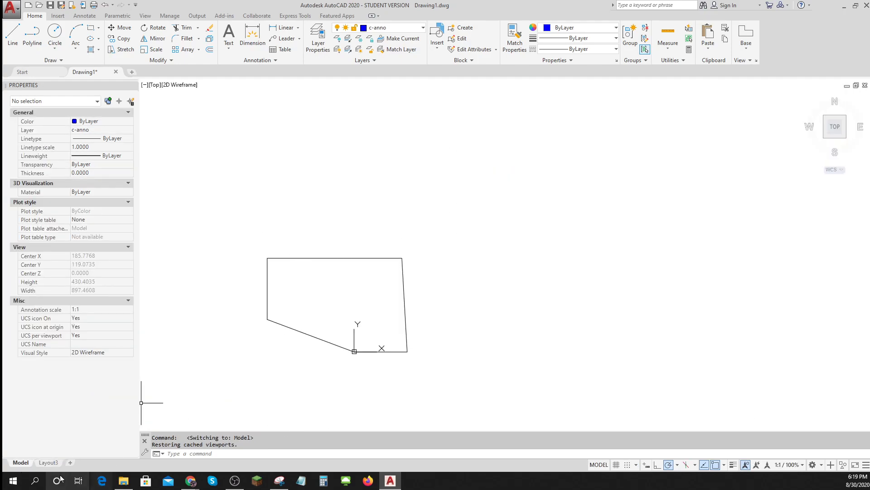
{"action": "left_click", "coordinate": [48, 462]}
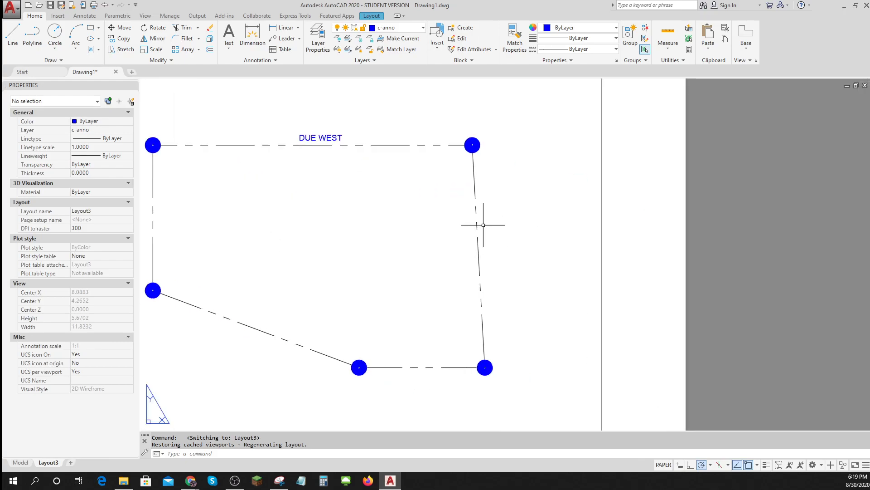
{"action": "mouse_move", "coordinate": [505, 286]}
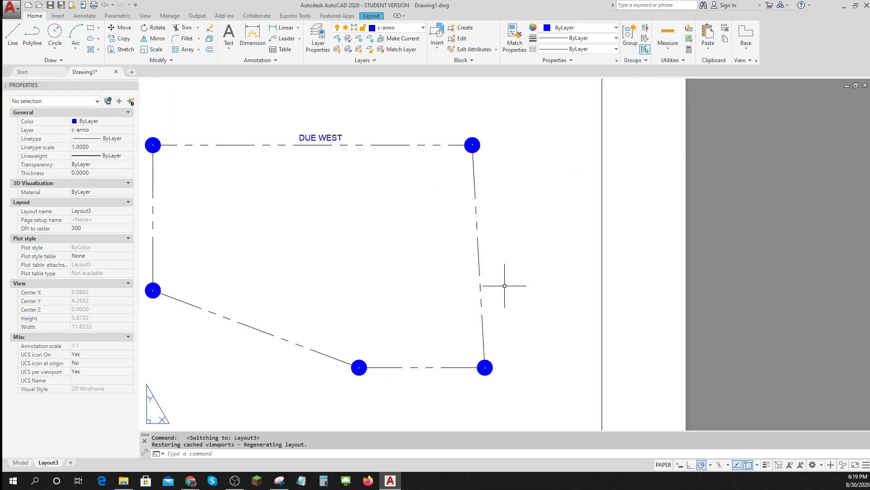
{"action": "mouse_move", "coordinate": [477, 262]}
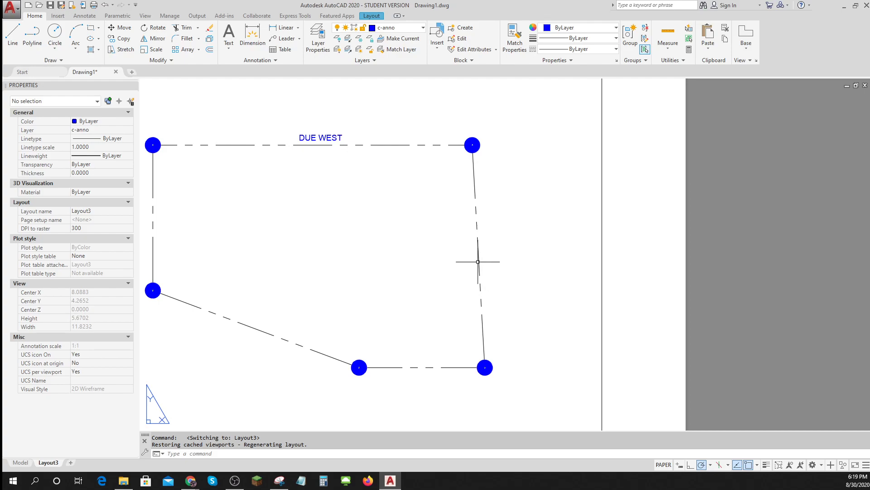
{"action": "mouse_move", "coordinate": [508, 258]}
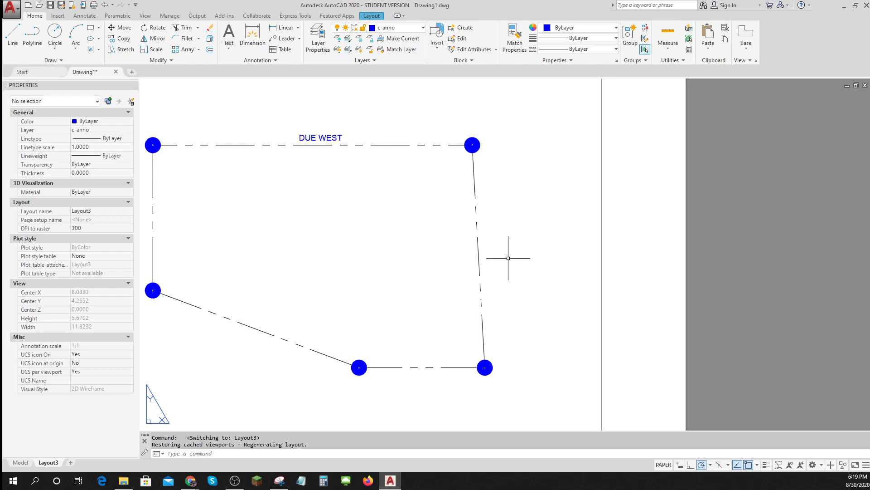
{"action": "mouse_move", "coordinate": [505, 287]}
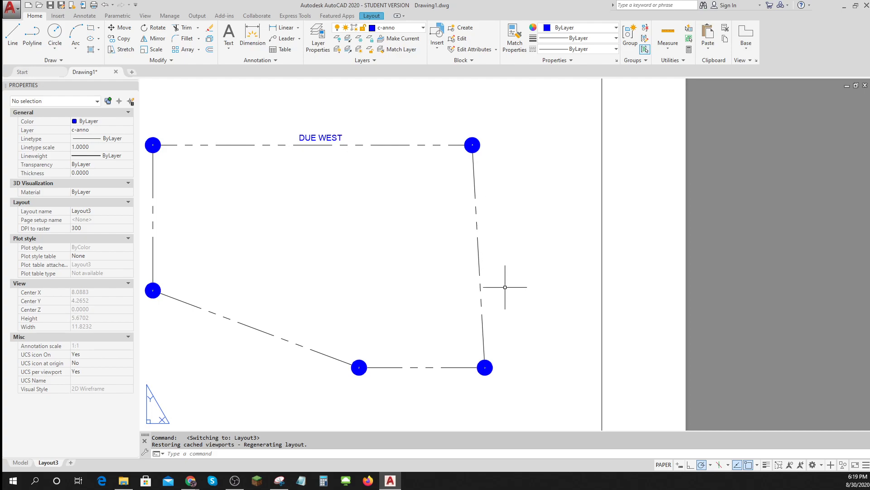
{"action": "mouse_move", "coordinate": [501, 287]}
{"action": "type", "text": "11"}
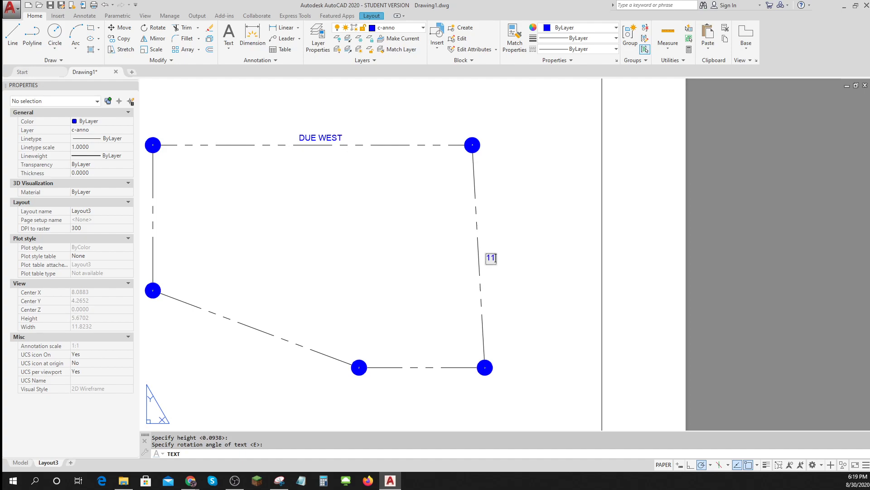
{"action": "type", "text": "5"}
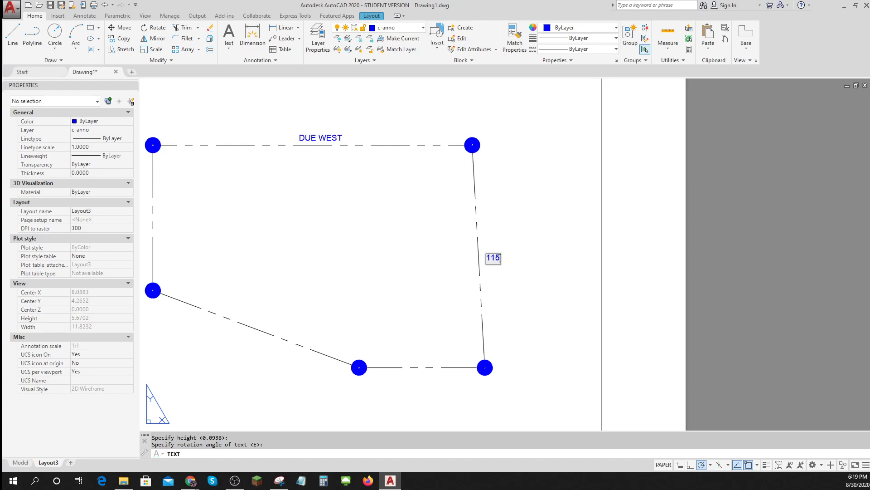
{"action": "type", "text": "'"}
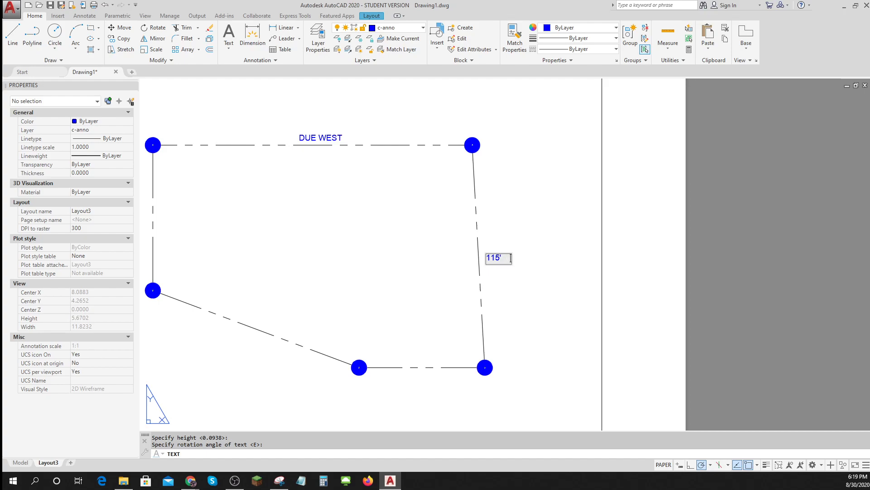
{"action": "type", "text": "N3"}
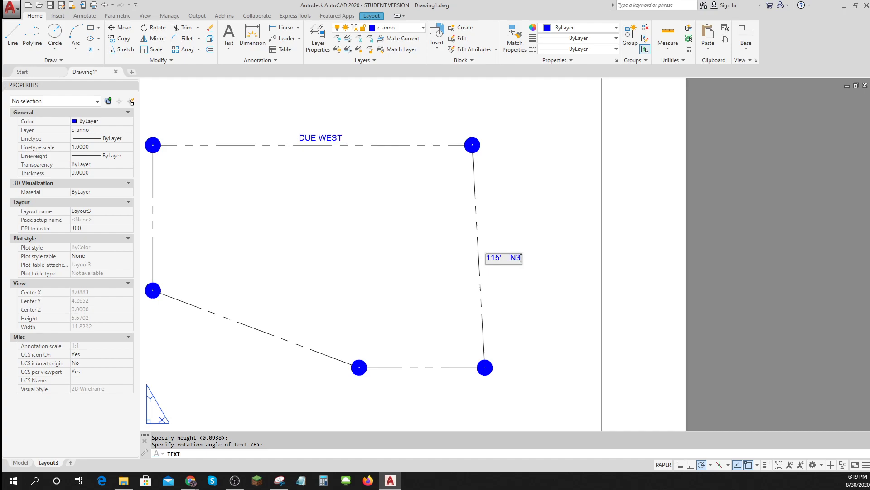
{"action": "type", "text": "D"}
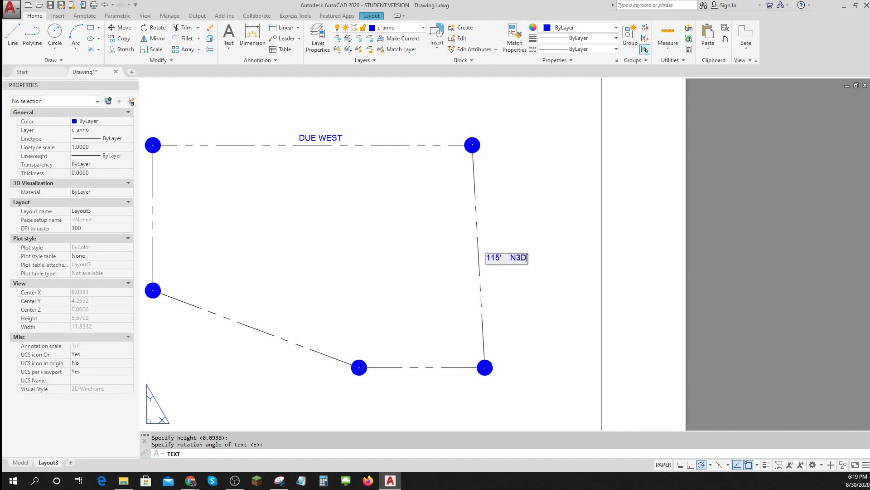
{"action": "type", "text": "62"}
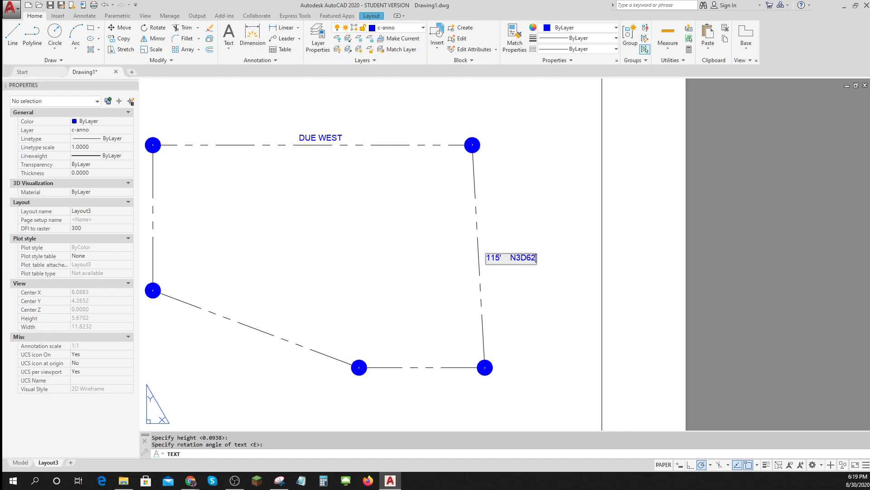
{"action": "type", "text": "'   W"}
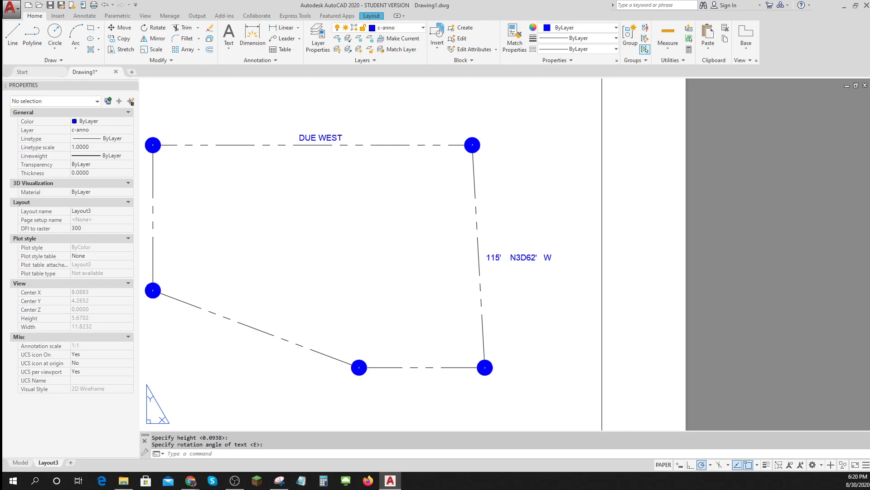
{"action": "mouse_move", "coordinate": [520, 257]}
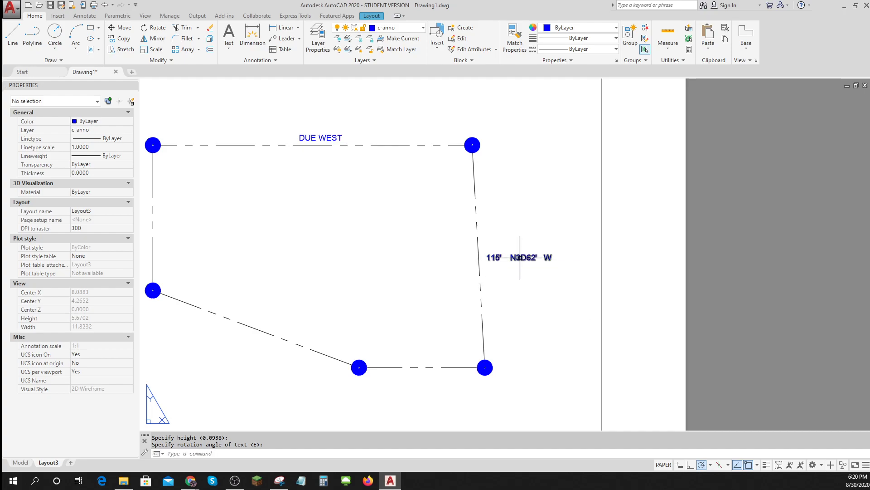
{"action": "mouse_move", "coordinate": [520, 298]}
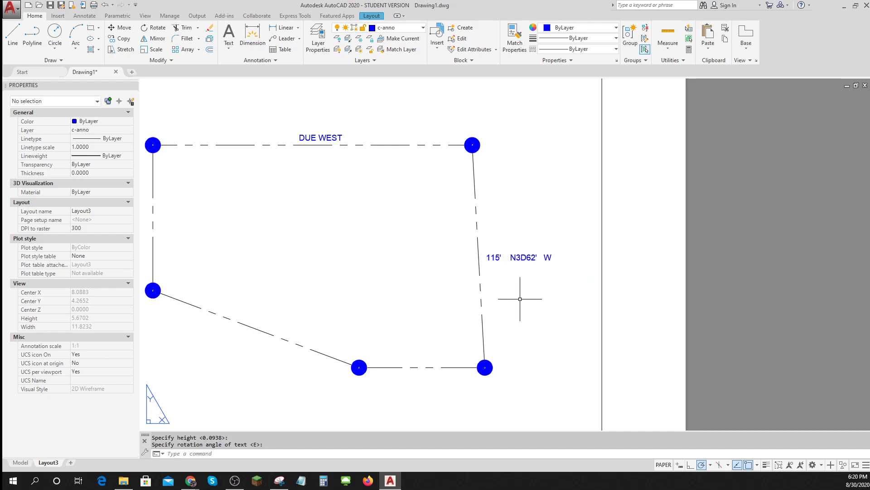
{"action": "left_click", "coordinate": [541, 464]}
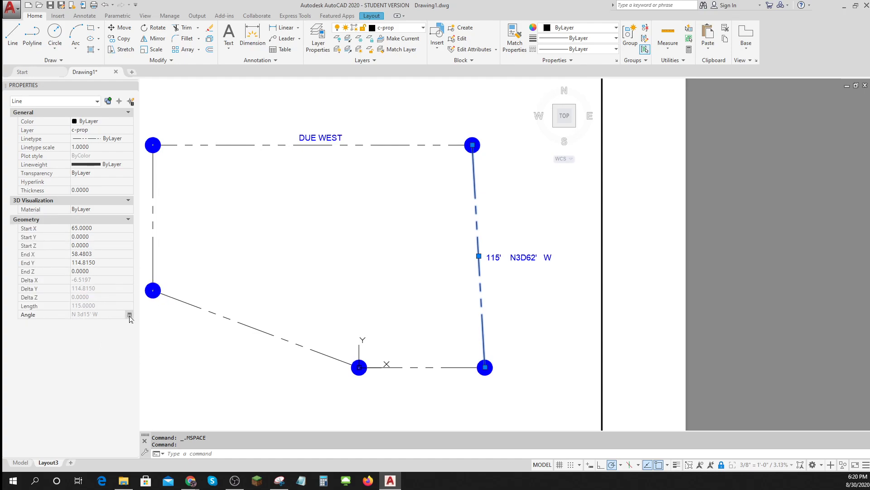
{"action": "left_click", "coordinate": [128, 314]}
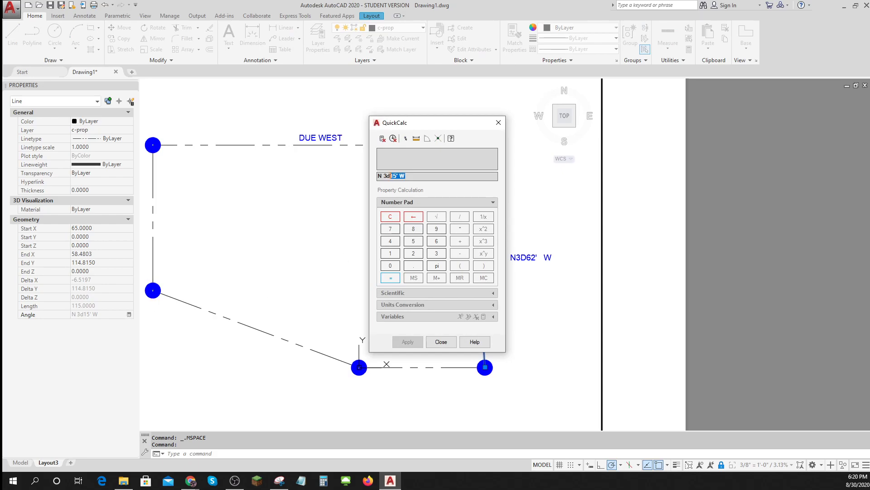
{"action": "triple_click", "coordinate": [437, 176]}
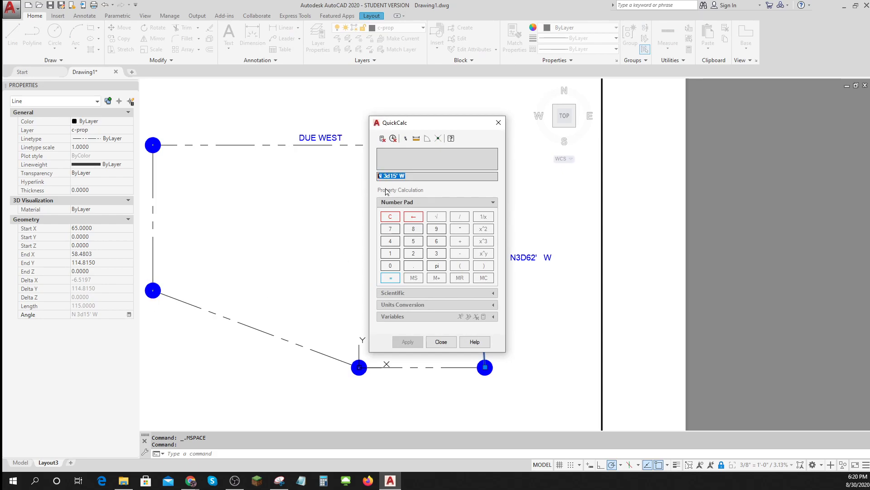
{"action": "mouse_move", "coordinate": [435, 215]}
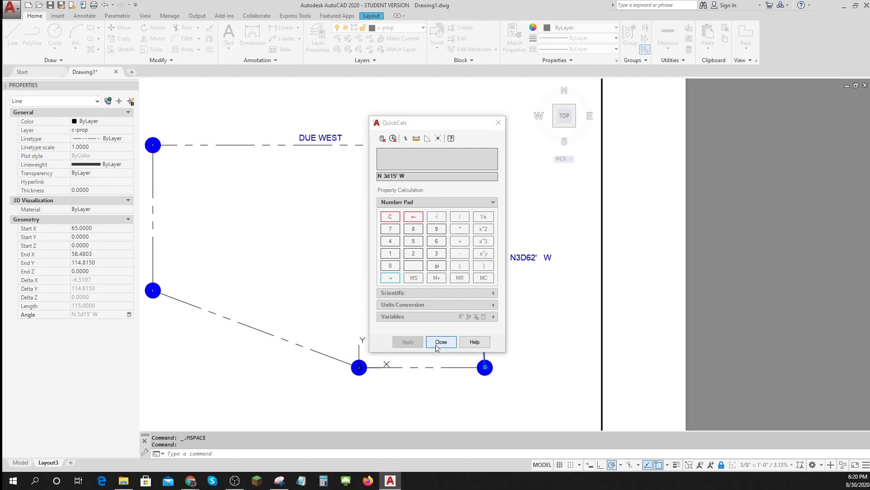
{"action": "left_click", "coordinate": [441, 342]}
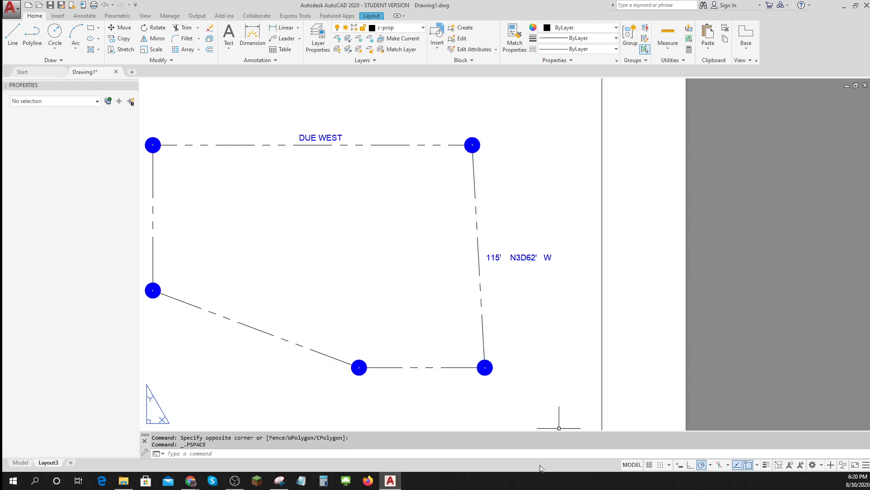
Edit the east label to read 115' N 3D15' W and set its rotation to N 3d15' W
{"action": "double_click", "coordinate": [518, 257]}
{"action": "type", "text": " 3D15"}
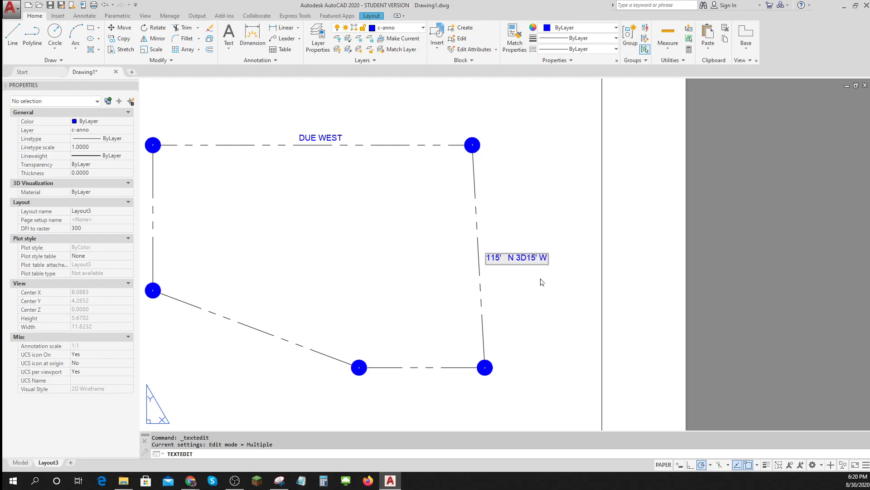
{"action": "mouse_move", "coordinate": [532, 353]}
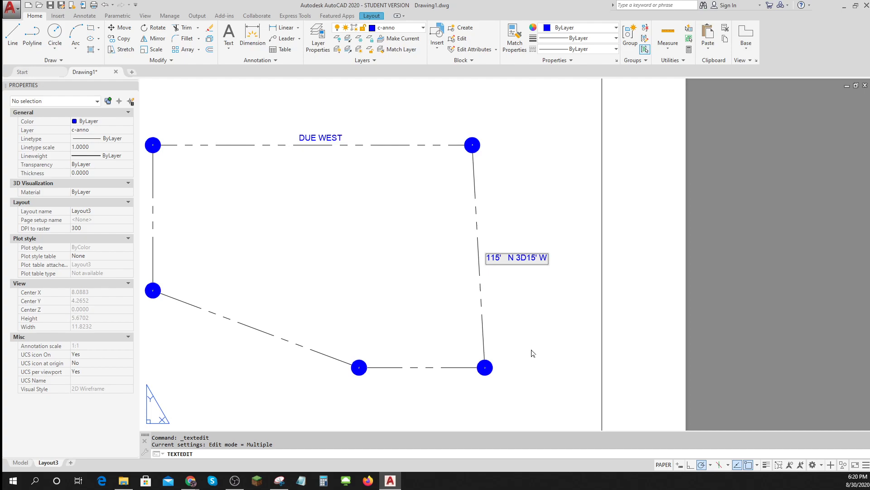
{"action": "key", "text": "Escape"}
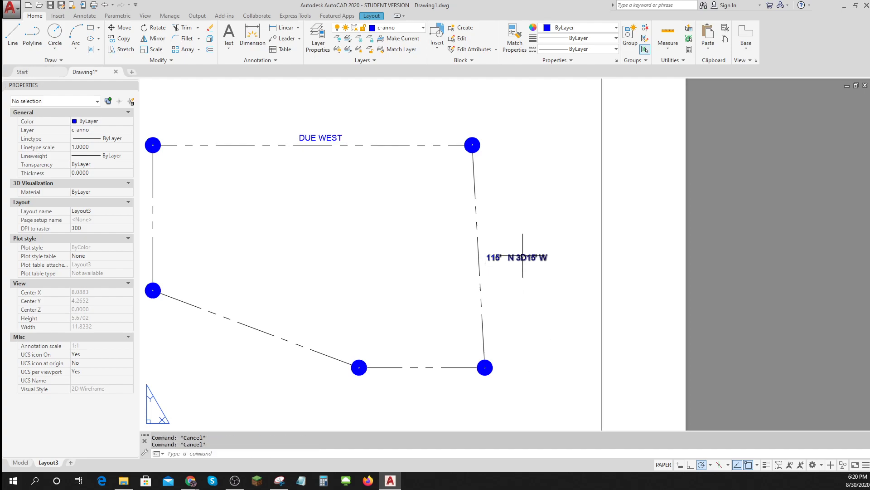
{"action": "left_click", "coordinate": [516, 257]}
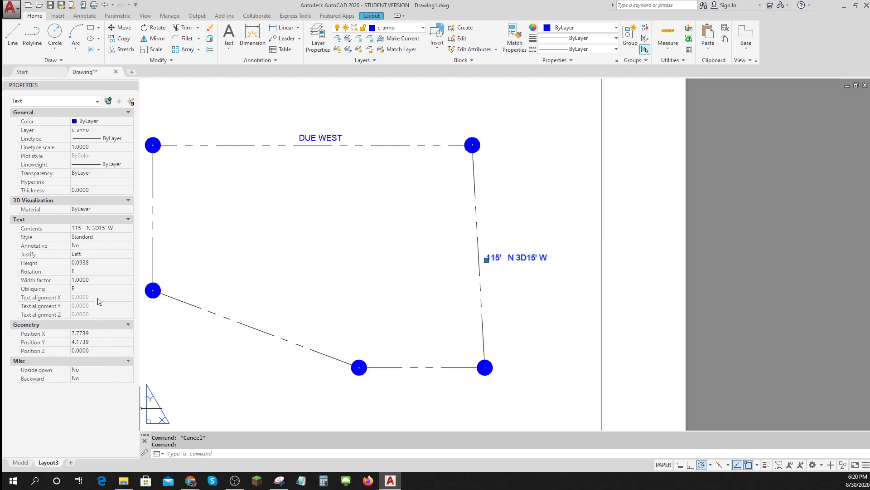
{"action": "left_click", "coordinate": [97, 271]}
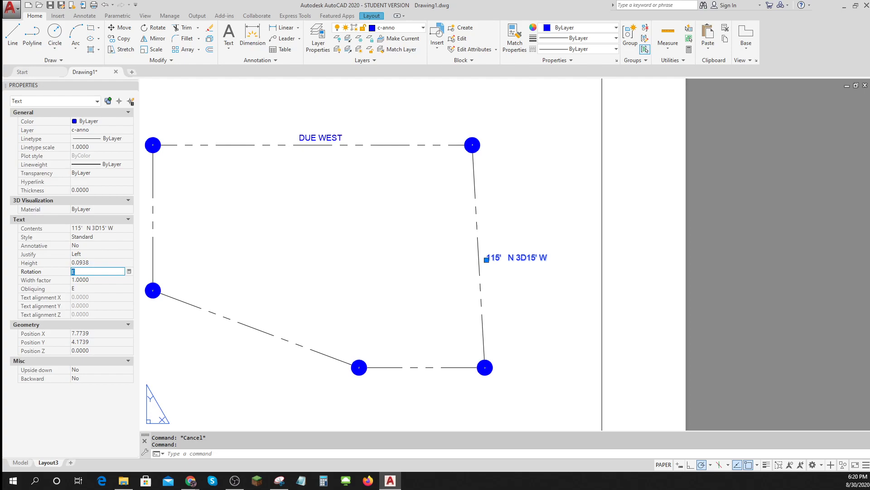
{"action": "type", "text": "N 3d15' W"}
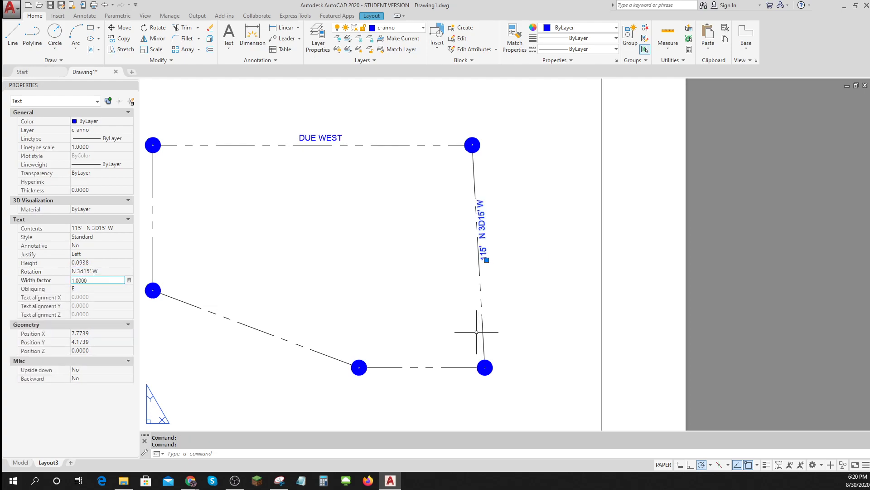
{"action": "key", "text": "Escape"}
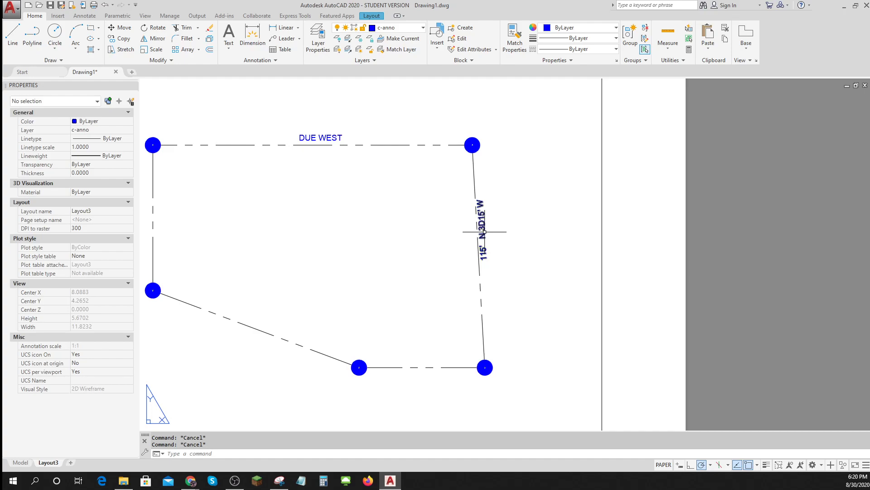
{"action": "mouse_move", "coordinate": [506, 323]}
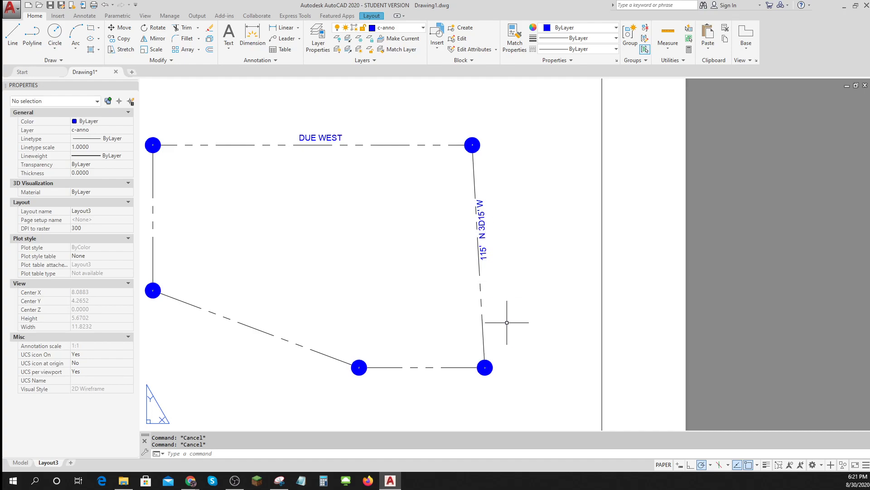
{"action": "mouse_move", "coordinate": [515, 316]}
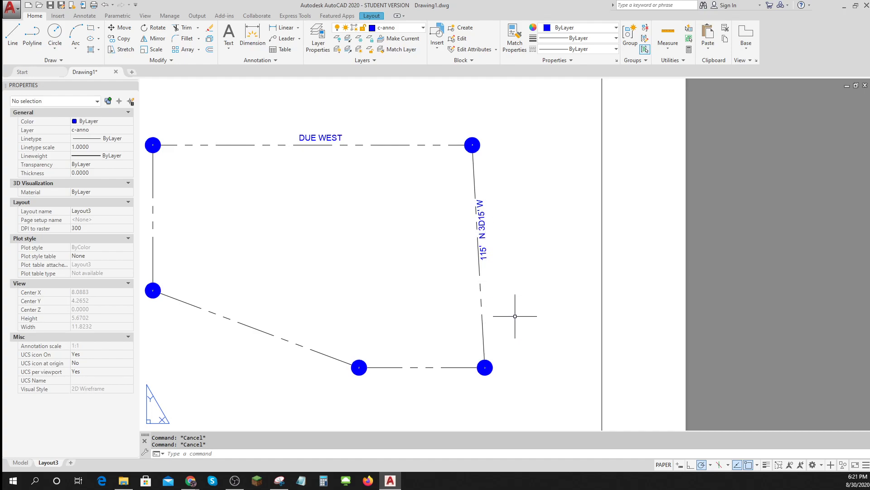
{"action": "mouse_move", "coordinate": [487, 216]}
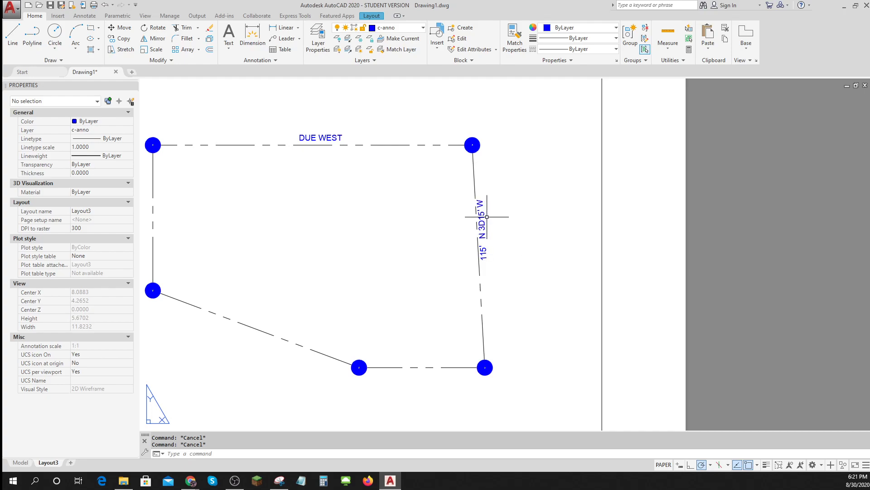
{"action": "mouse_move", "coordinate": [560, 305]}
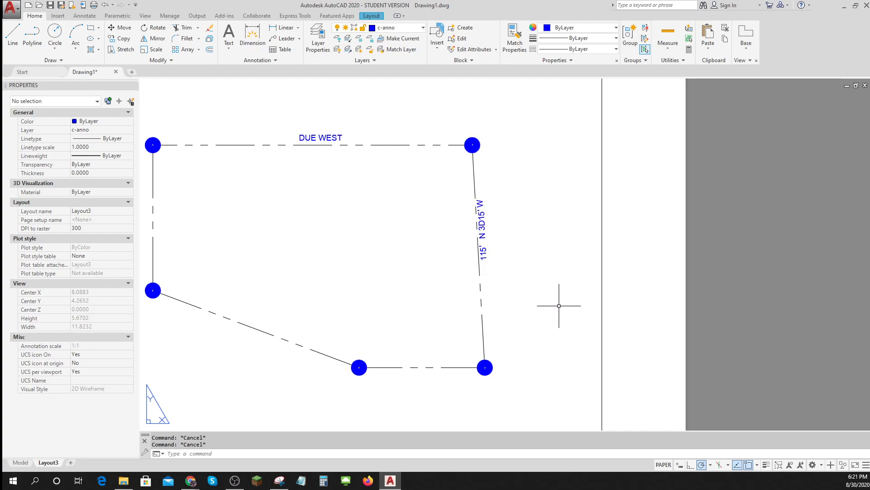
Visit model space, return to Layout3, and enter HSP at the command line
{"action": "left_click", "coordinate": [21, 462]}
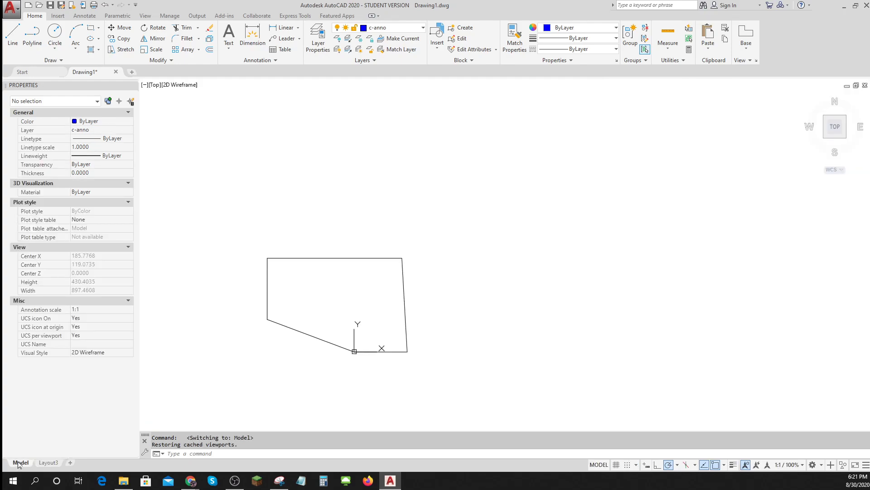
{"action": "left_click", "coordinate": [48, 462]}
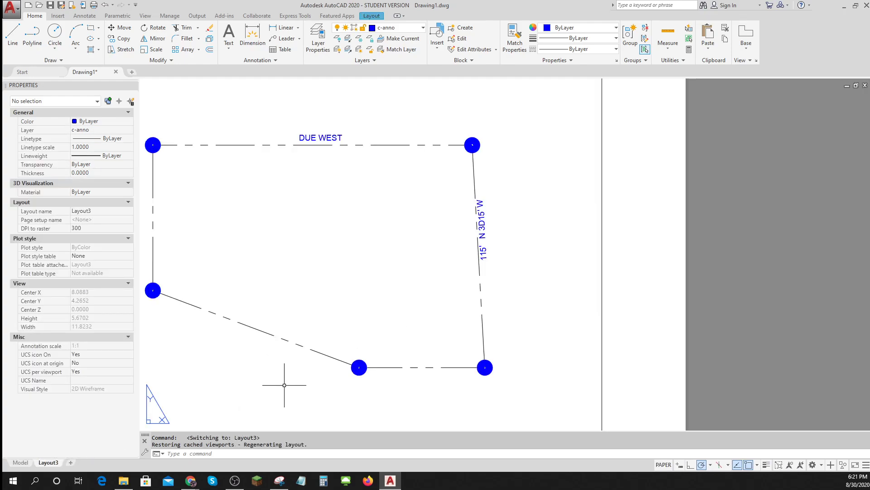
{"action": "mouse_move", "coordinate": [514, 324]}
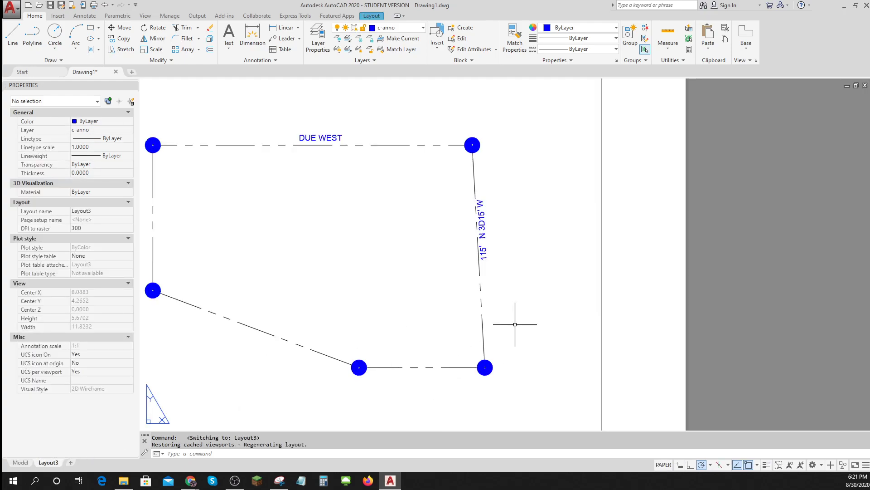
{"action": "mouse_move", "coordinate": [489, 226]}
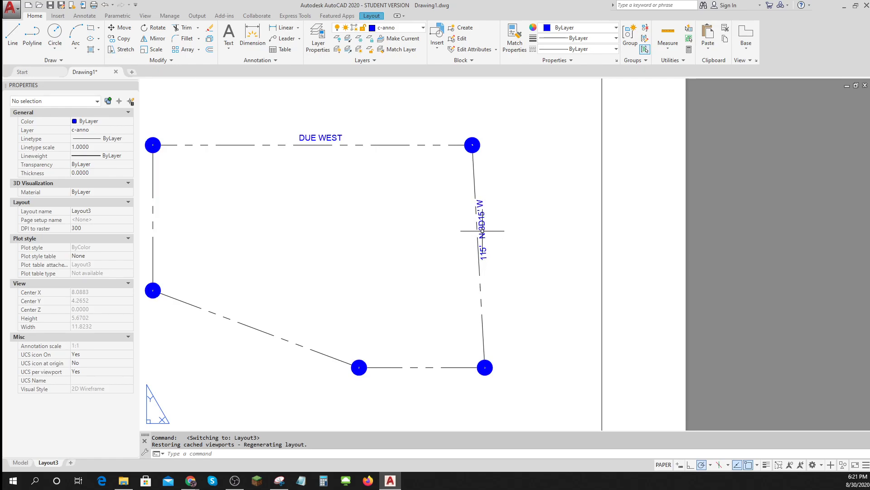
{"action": "mouse_move", "coordinate": [511, 258]}
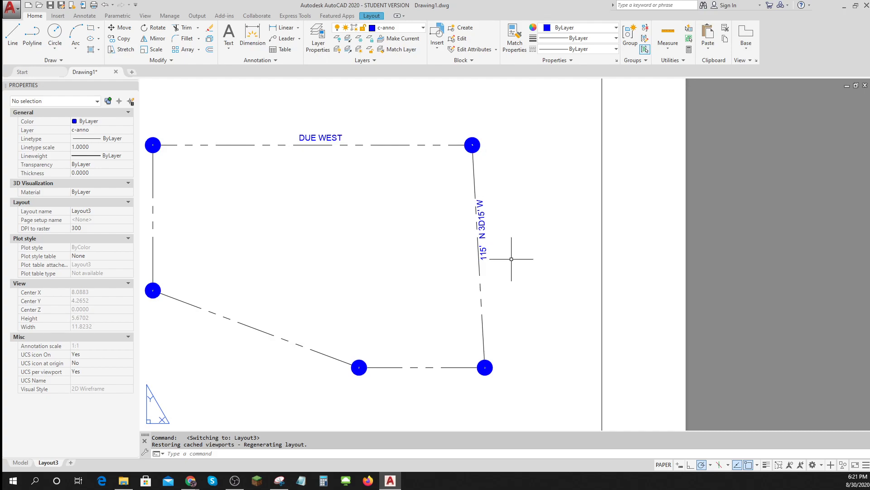
{"action": "mouse_move", "coordinate": [532, 301]}
{"action": "type", "text": "d"}
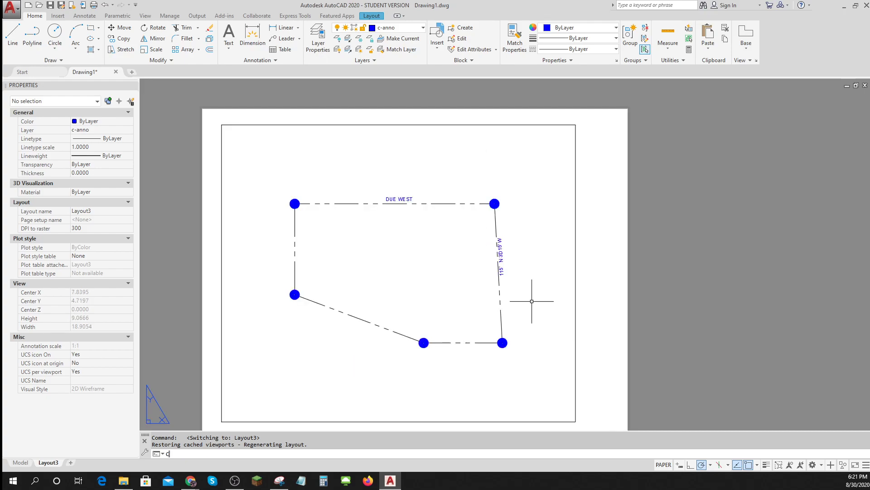
{"action": "type", "text": "HSP"}
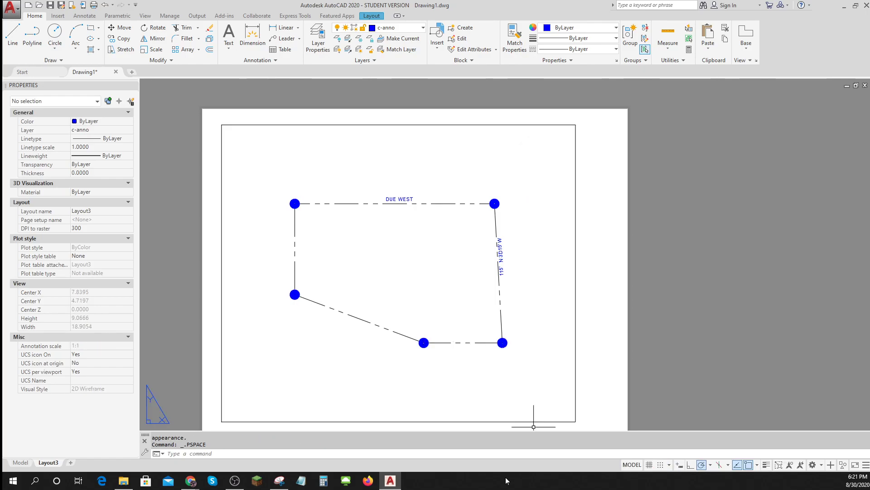
Zoom in and out on the labeled boundary in model space, briefly revisiting Layout3
{"action": "left_click", "coordinate": [20, 462]}
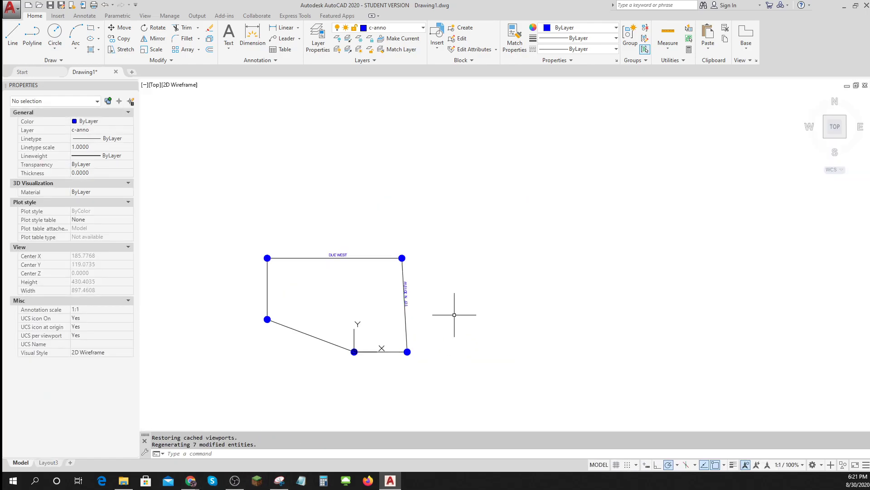
{"action": "scroll", "scroll_direction": "up", "scroll_amount": 3}
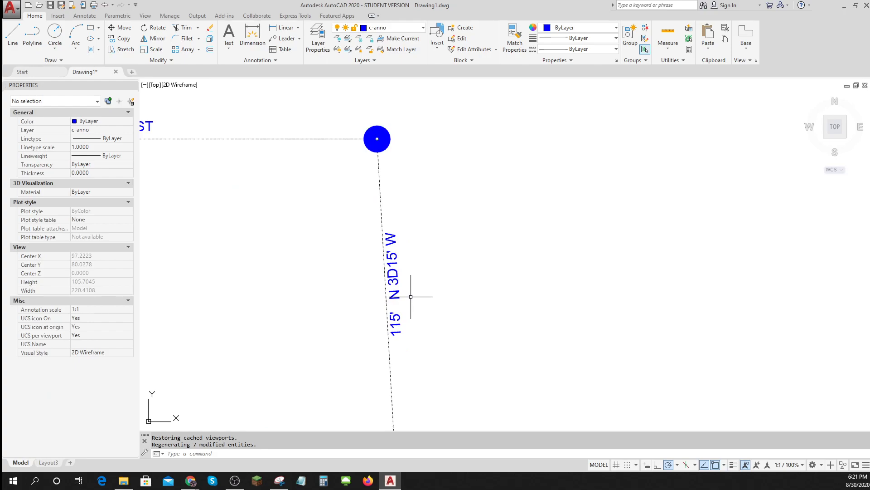
{"action": "scroll", "scroll_direction": "down", "scroll_amount": 3}
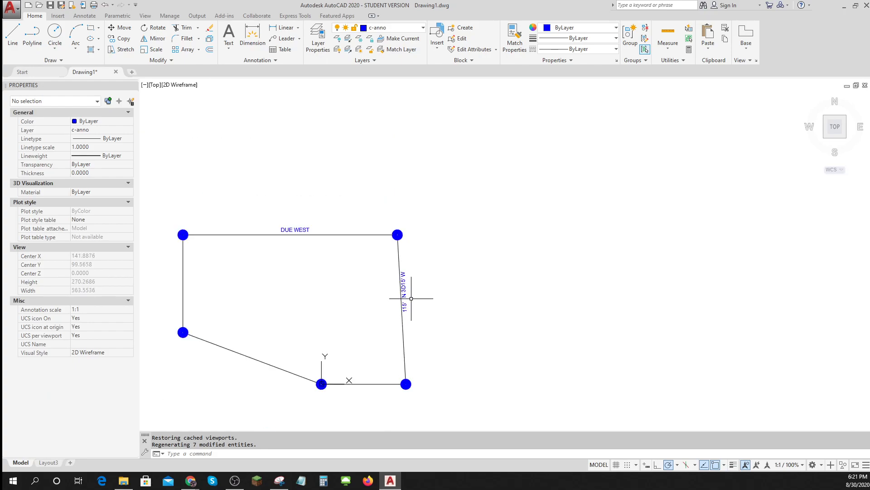
{"action": "left_click", "coordinate": [49, 461]}
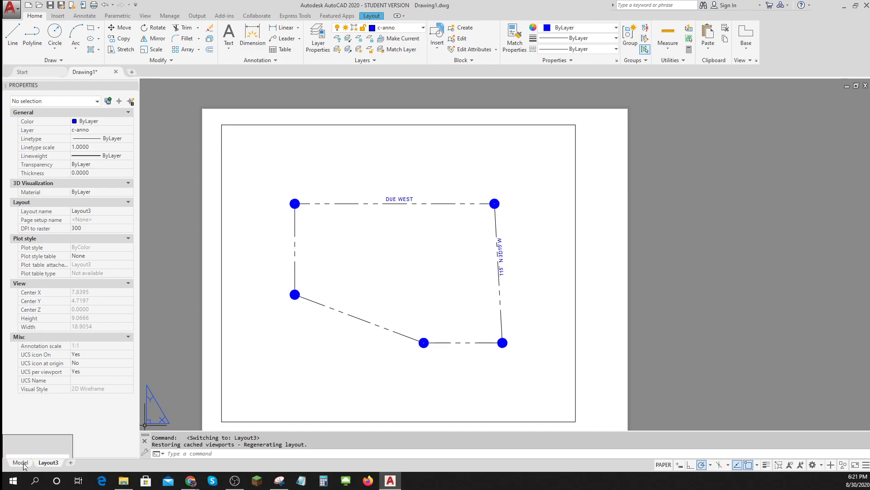
{"action": "left_click", "coordinate": [20, 462]}
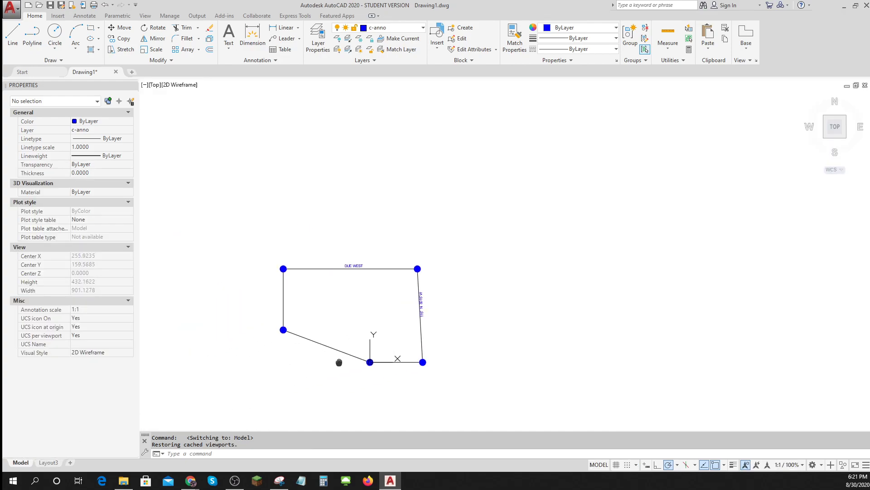
Turn off the c-prop layer, cancel a CH command, and return to Layout3
{"action": "left_click", "coordinate": [422, 27]}
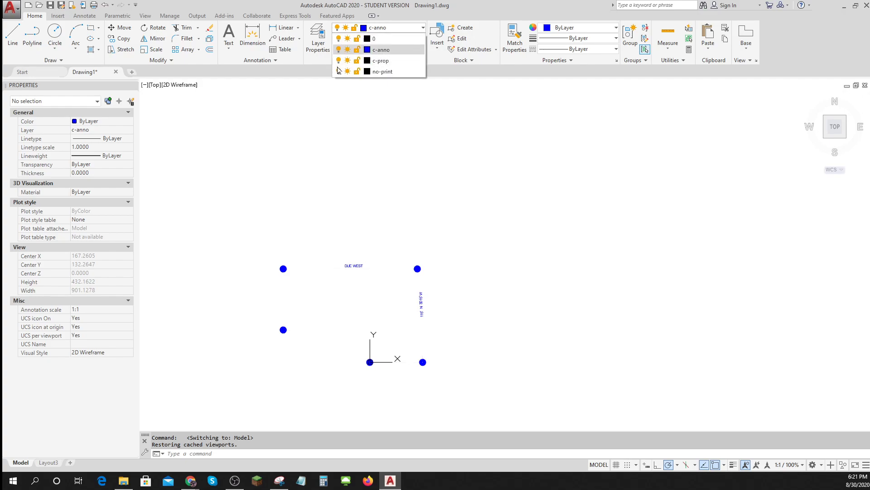
{"action": "left_click", "coordinate": [346, 60]}
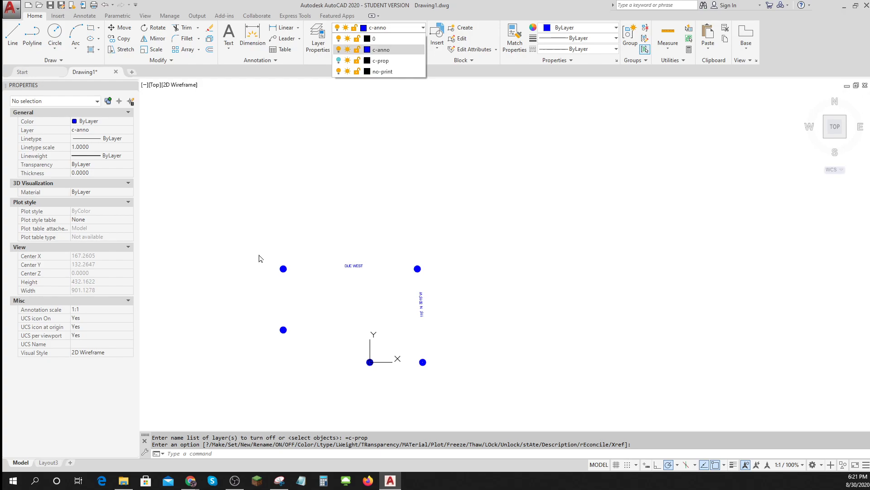
{"action": "key", "text": "Escape"}
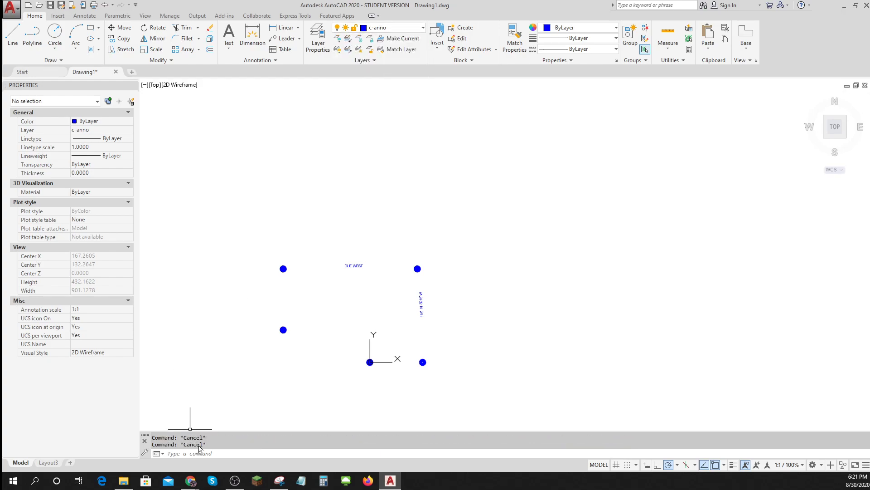
{"action": "type", "text": "CH"}
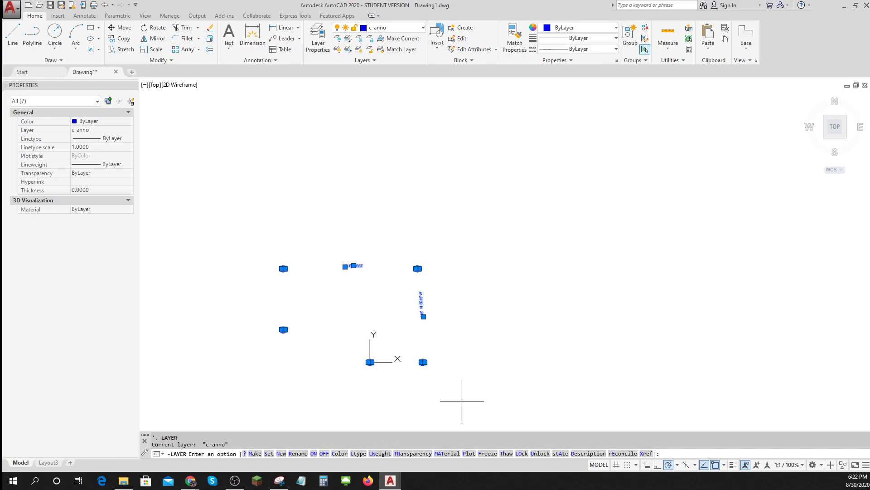
{"action": "key", "text": "Escape"}
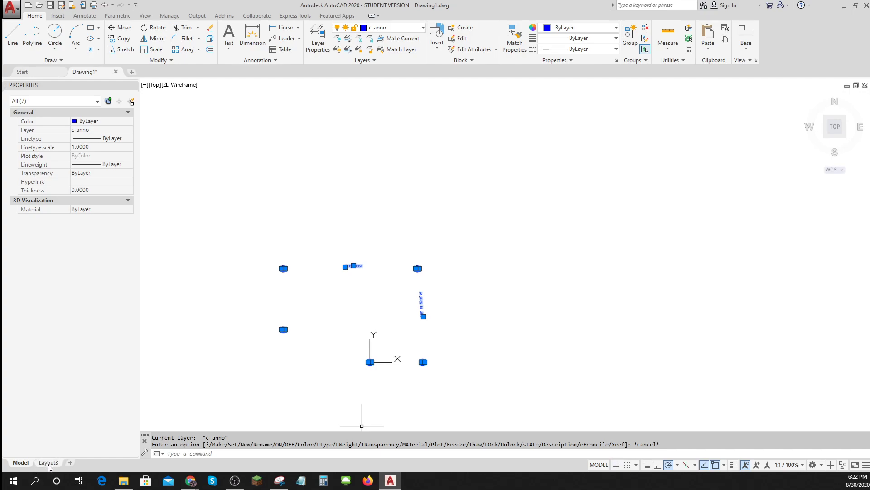
{"action": "left_click", "coordinate": [49, 462]}
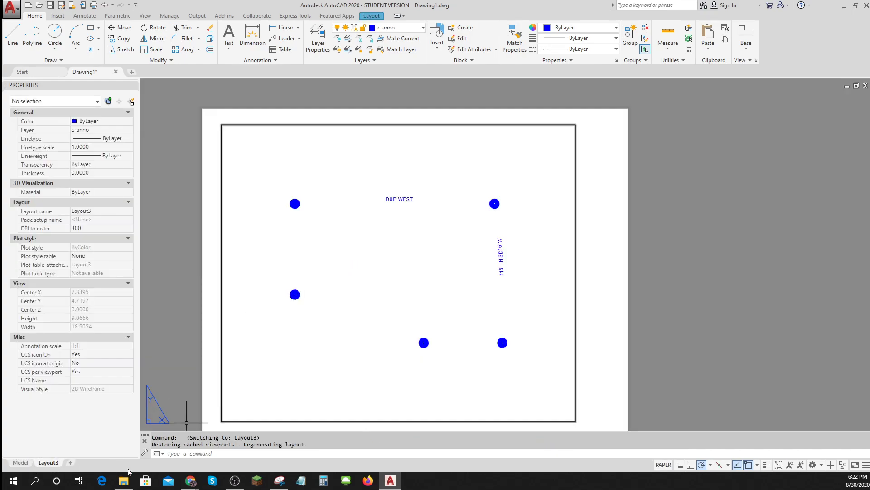
Try the CHSPACE command in model space, then return to Layout3
{"action": "left_click", "coordinate": [21, 462]}
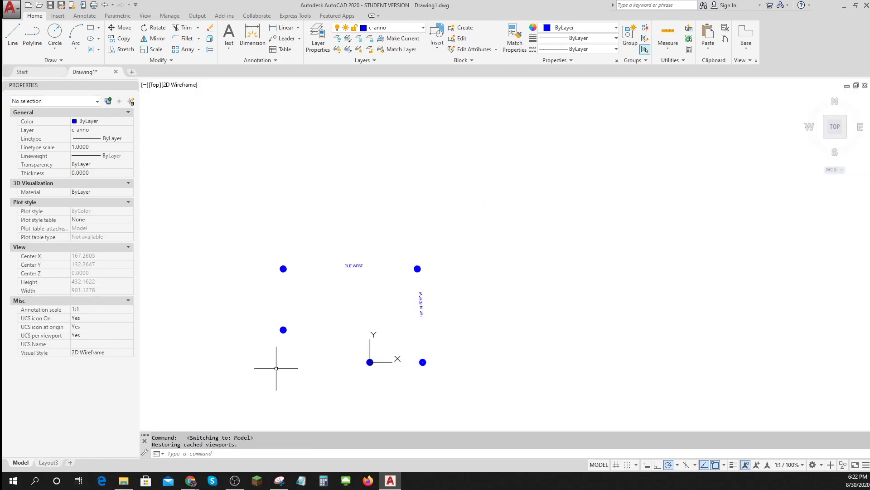
{"action": "type", "text": "CH"}
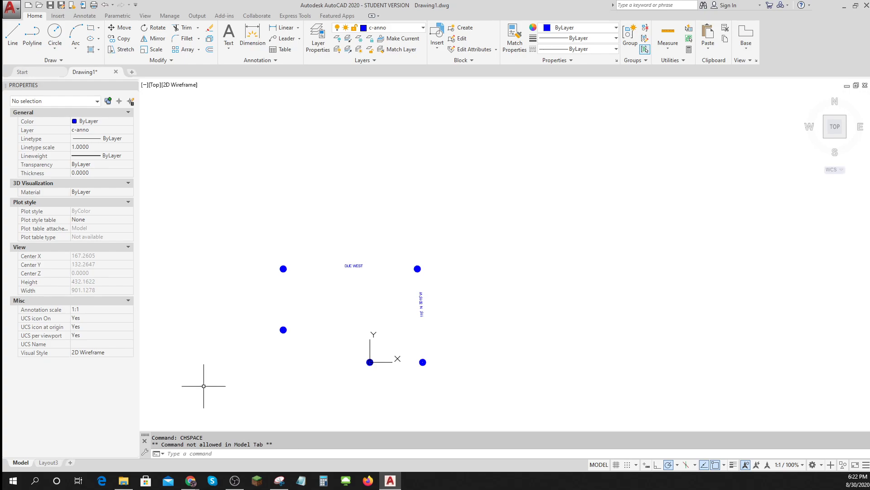
{"action": "mouse_move", "coordinate": [254, 453]}
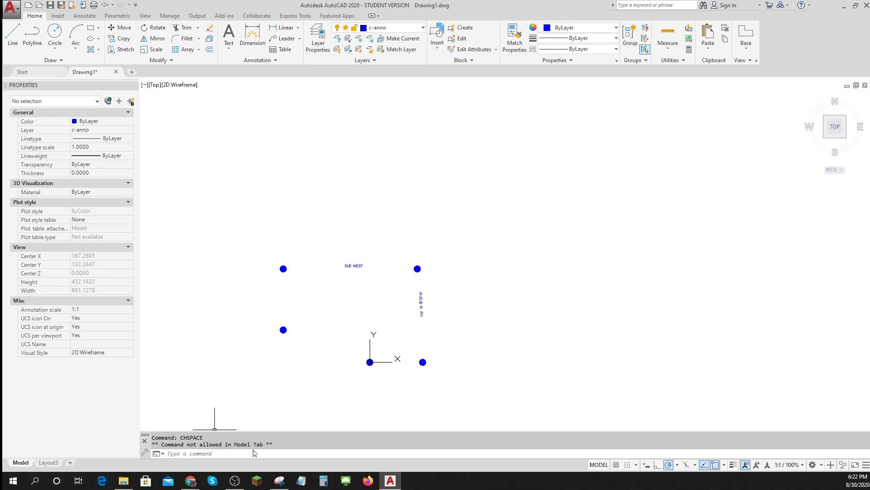
{"action": "mouse_move", "coordinate": [190, 446]}
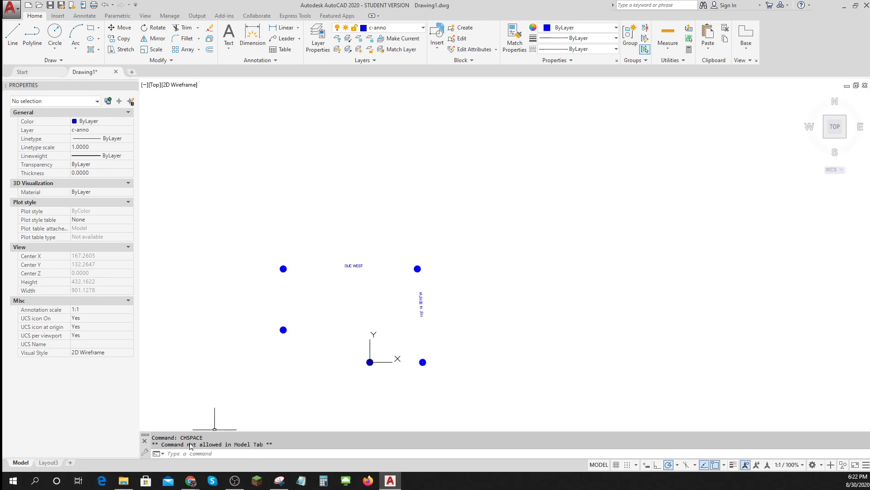
{"action": "left_click", "coordinate": [49, 462]}
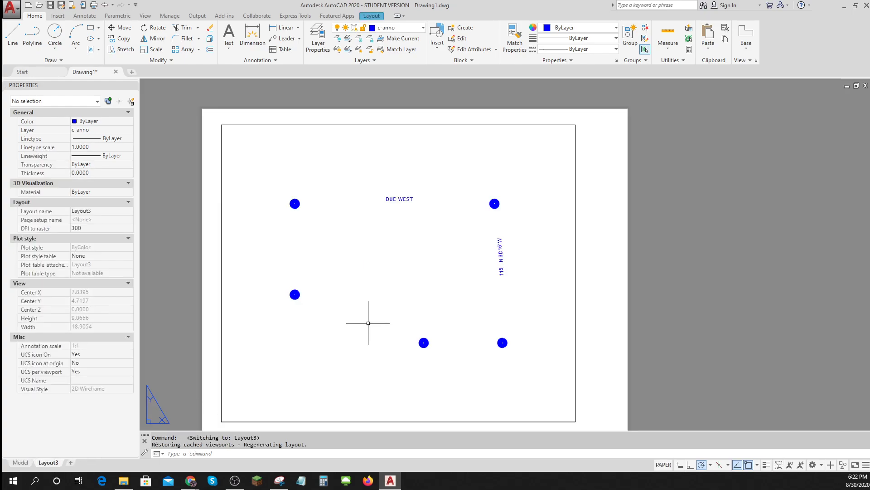
Turn the c-prop layer back on in model space and return to the Layout3 sheet
{"action": "left_click", "coordinate": [20, 462]}
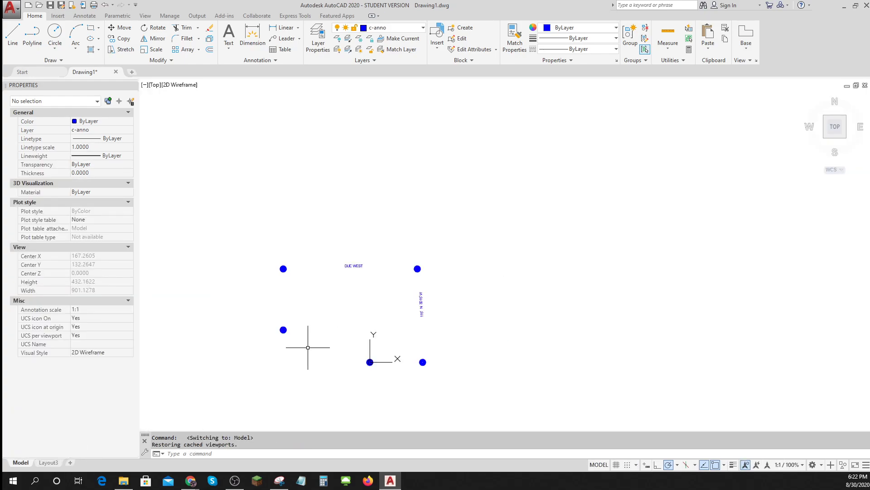
{"action": "left_click", "coordinate": [423, 28]}
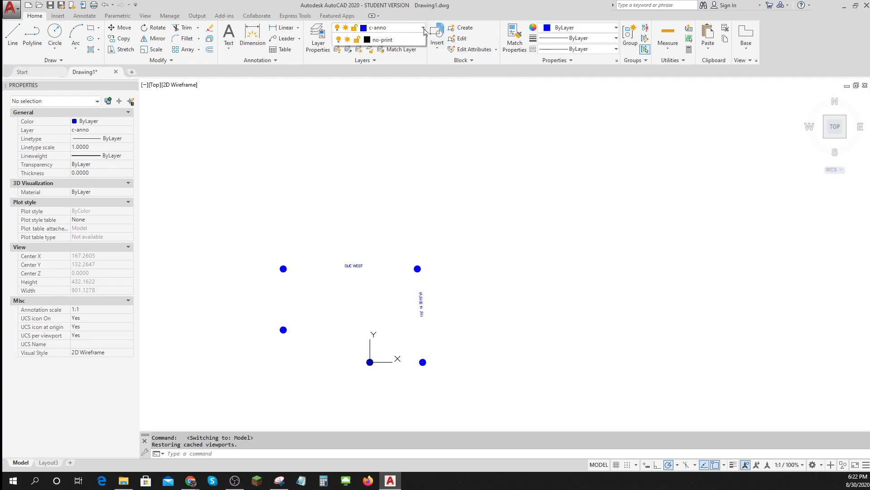
{"action": "left_click", "coordinate": [423, 28]}
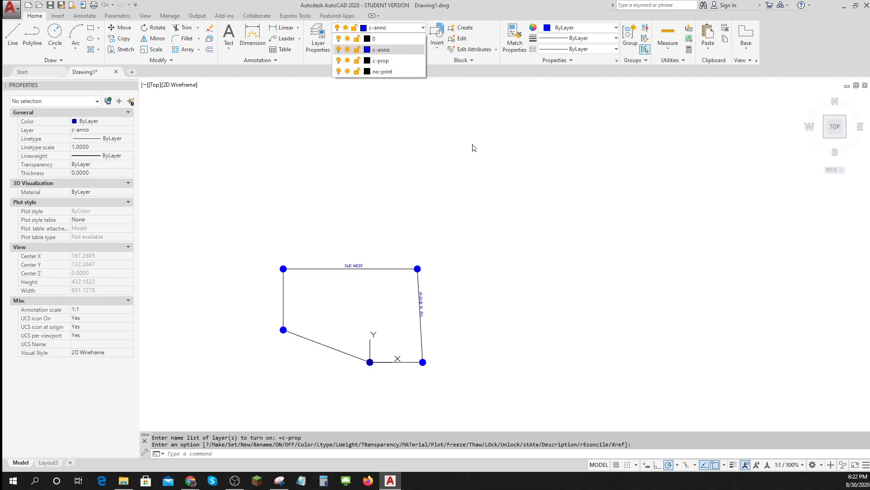
{"action": "left_click", "coordinate": [49, 462]}
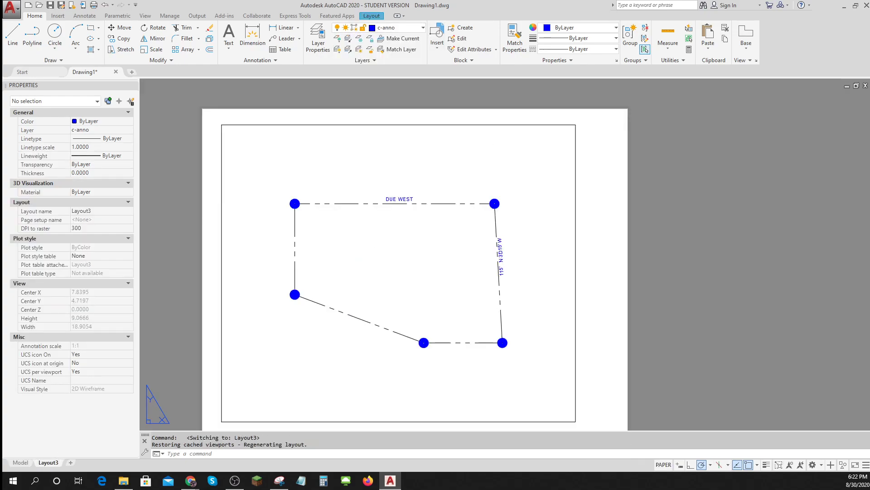